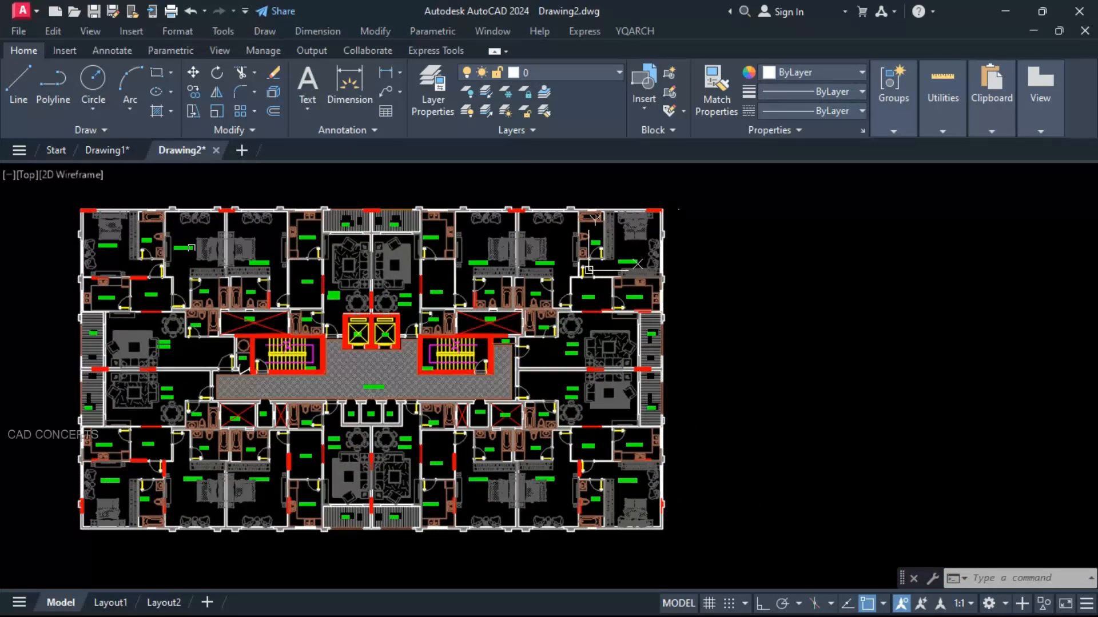
mouse_move(762, 328)
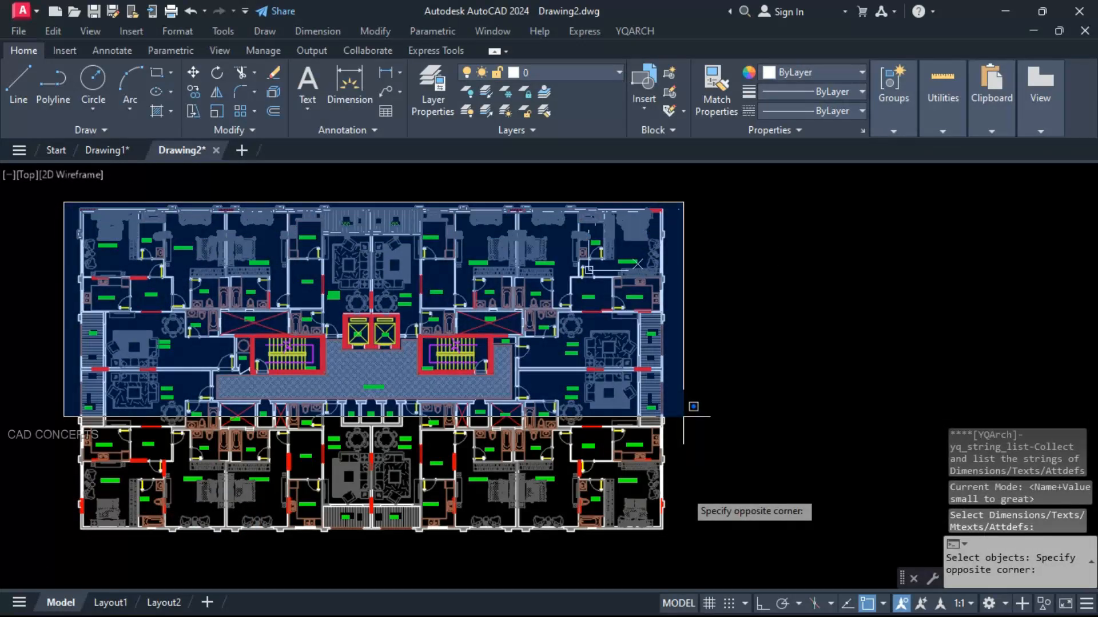
Window-select the room-label texts and place the YQArch string-count table beside the plan
left_click(687, 267)
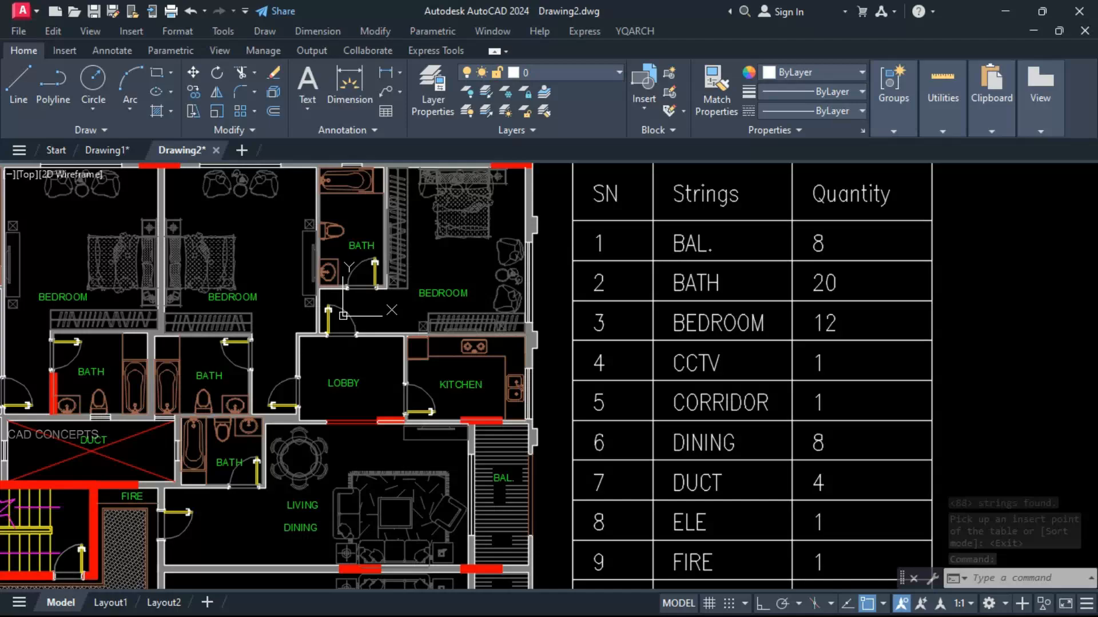
scroll("down", 3)
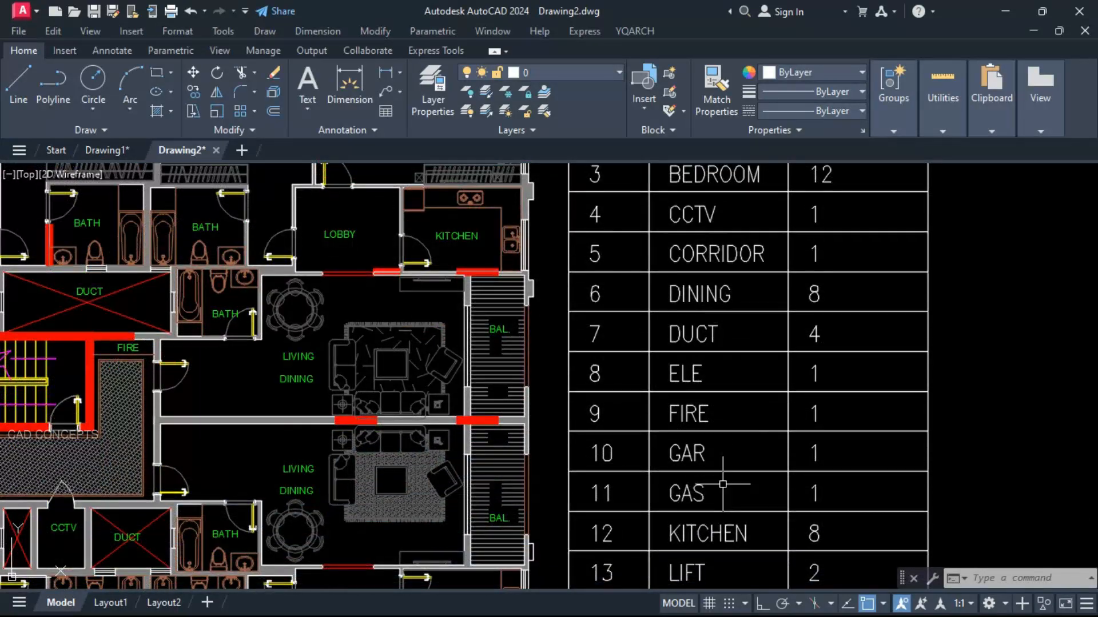
scroll("down", 3)
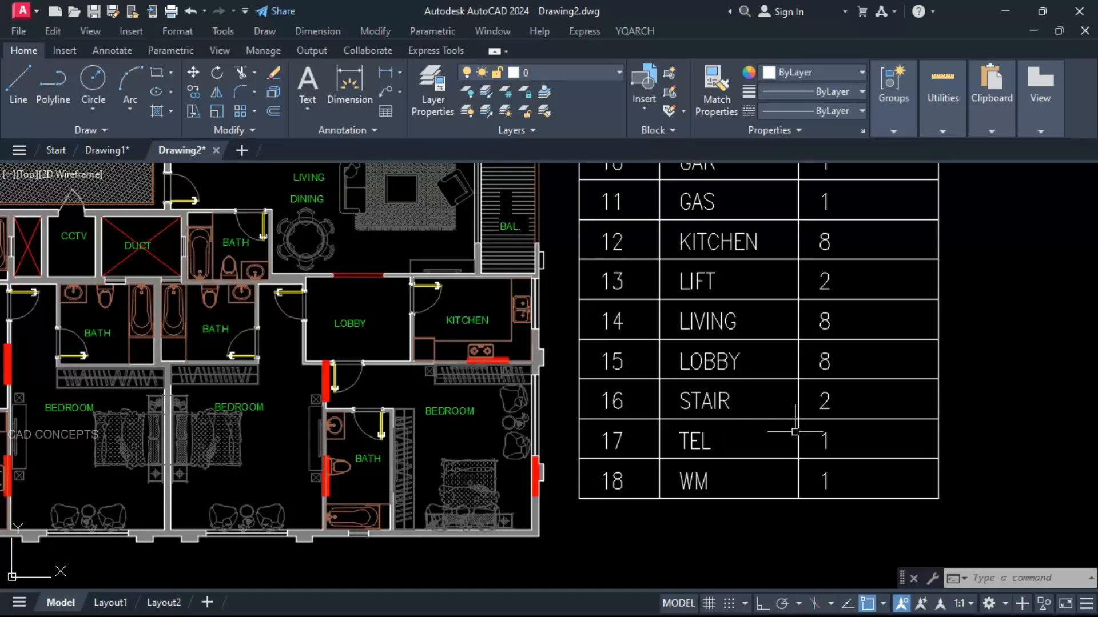
scroll("down", 3)
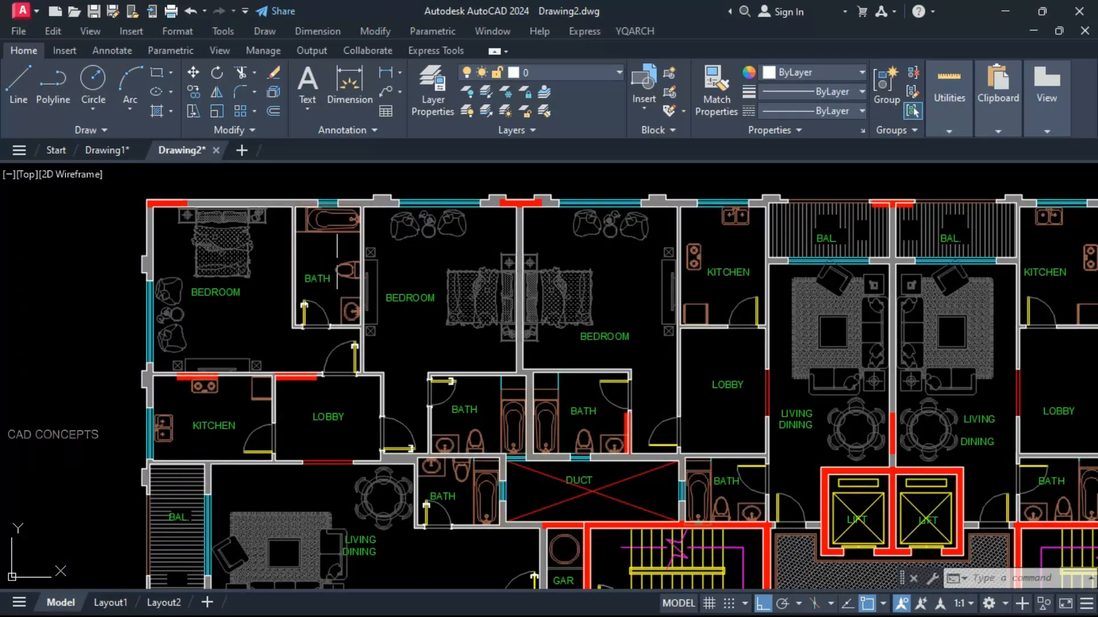
mouse_move(483, 420)
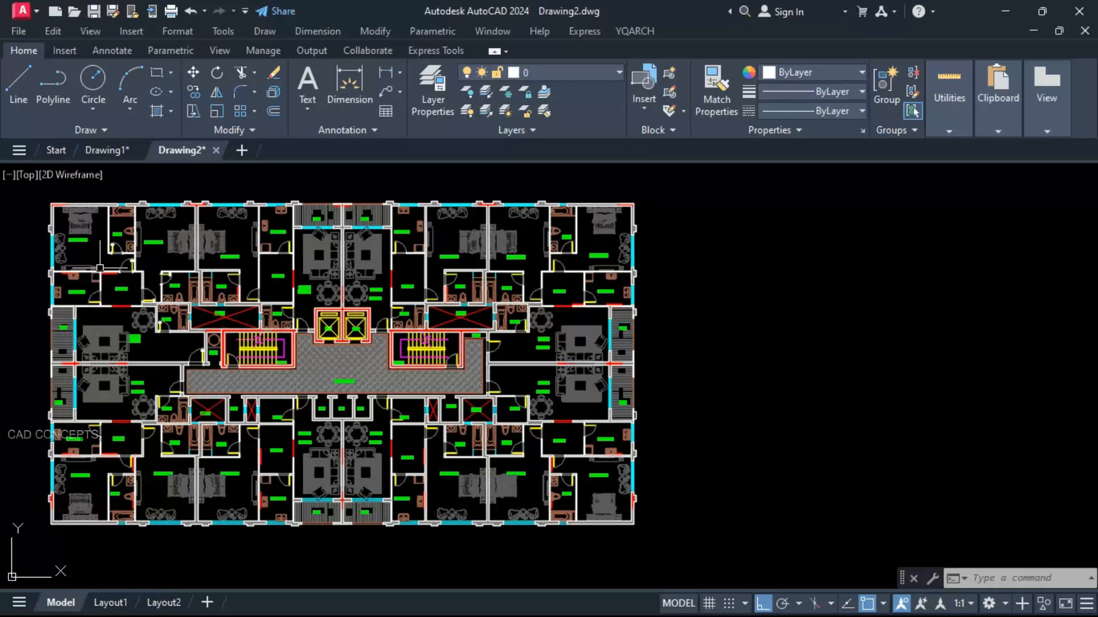
mouse_move(43, 529)
type("BBL")
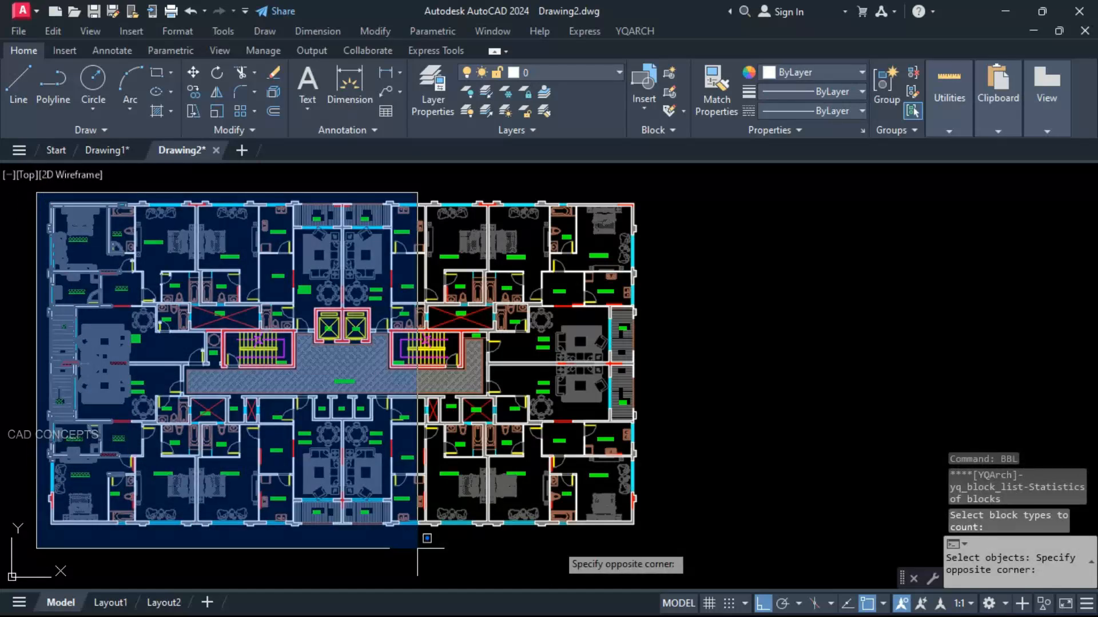
Select the furniture blocks with BBL and insert the block statistics table with thumbnails and quantities
left_click(557, 326)
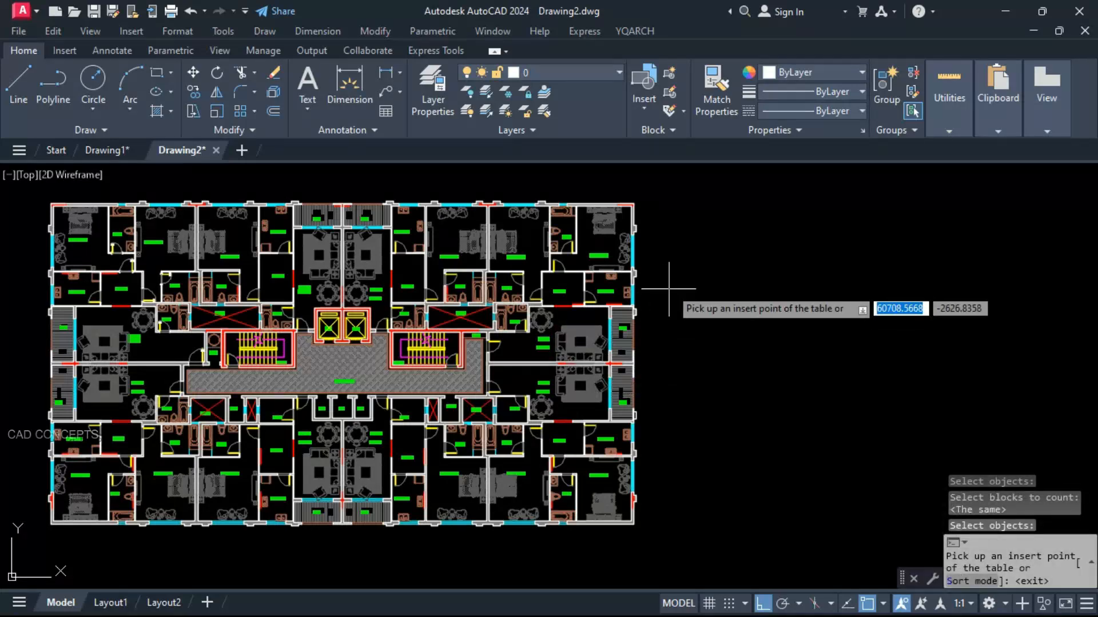
mouse_move(654, 207)
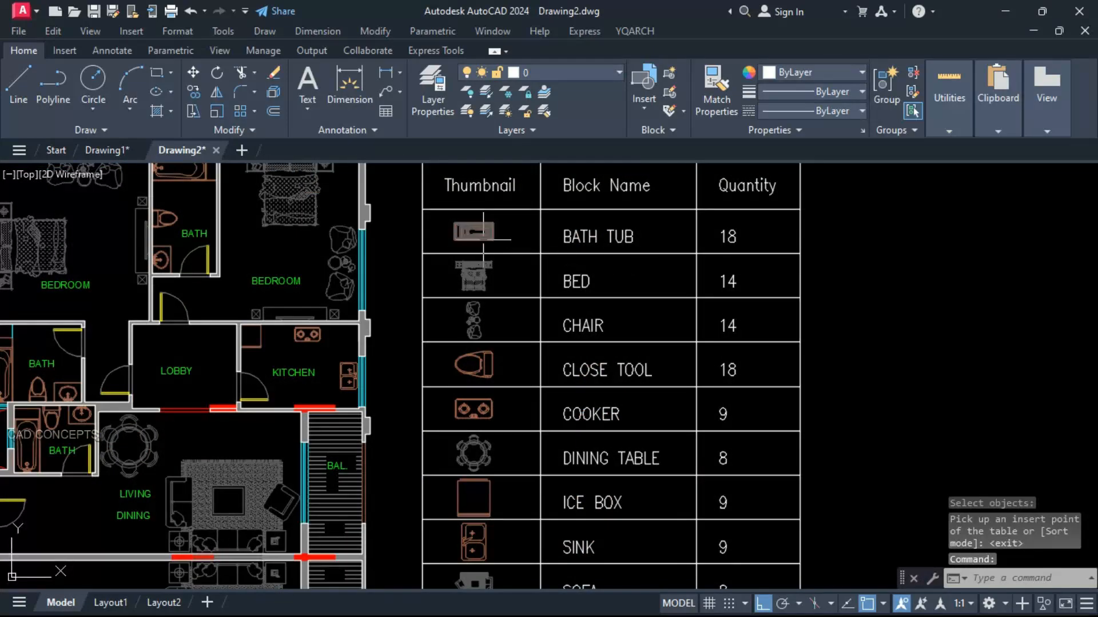
mouse_move(479, 279)
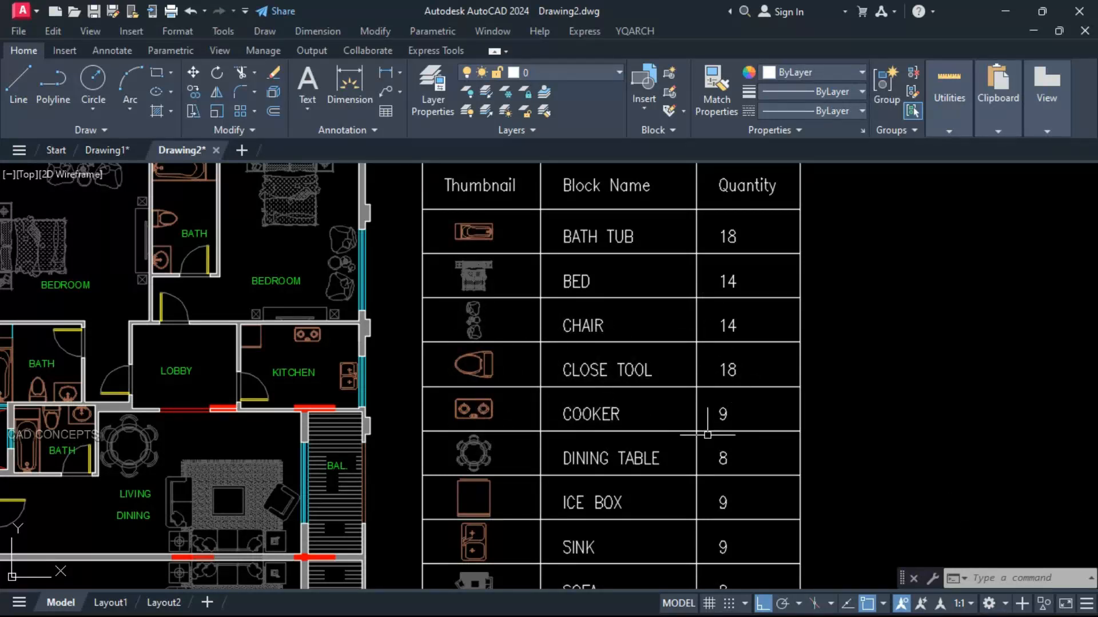
scroll("down", 3)
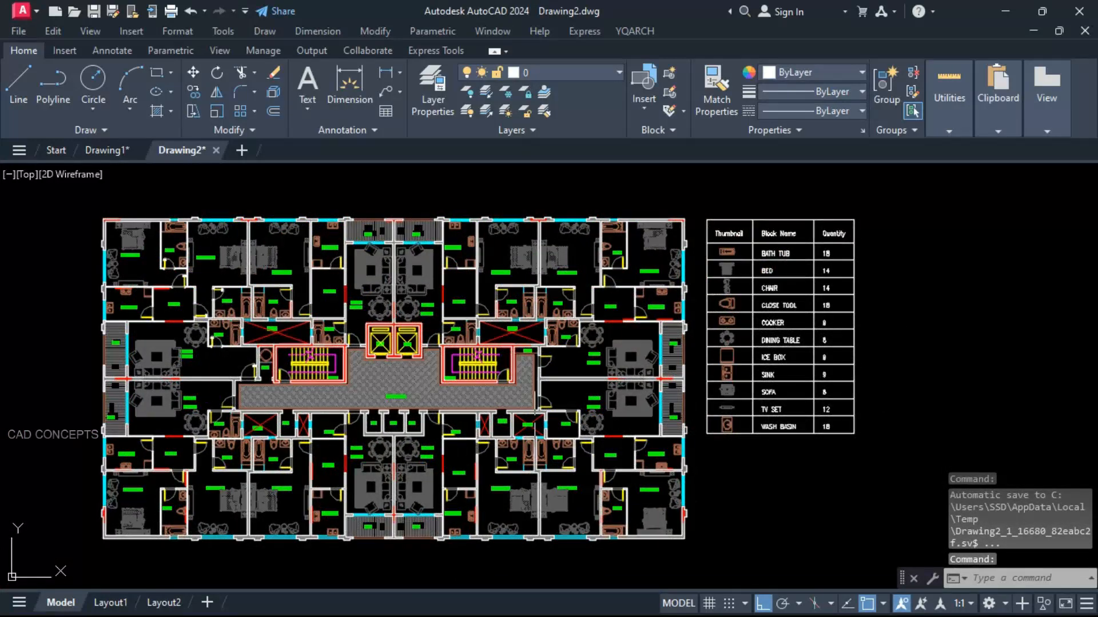
mouse_move(738, 241)
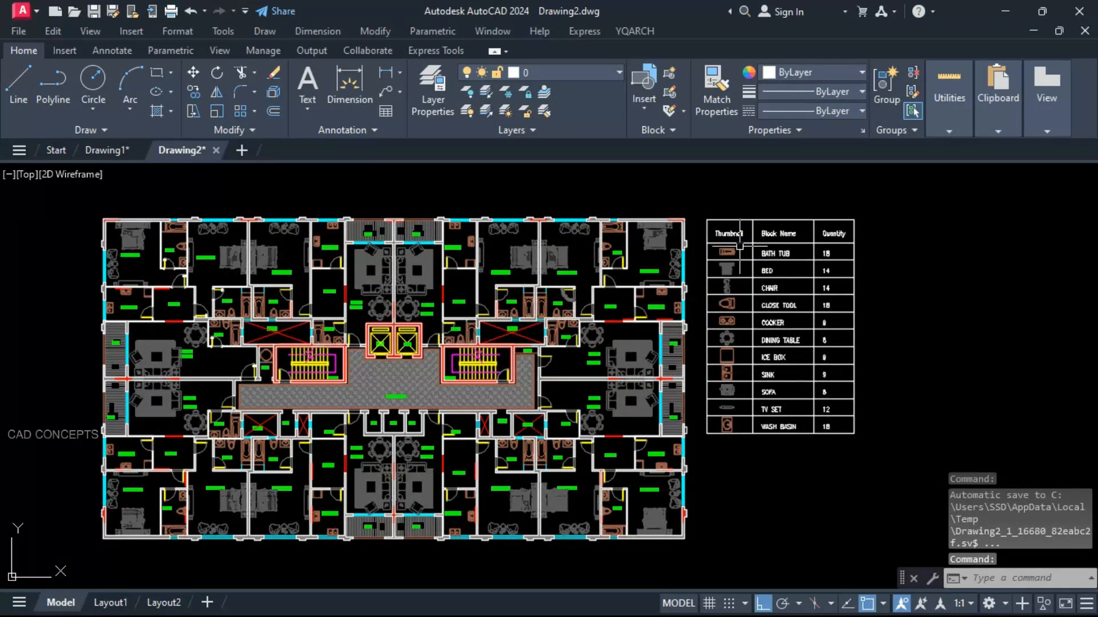
mouse_move(728, 470)
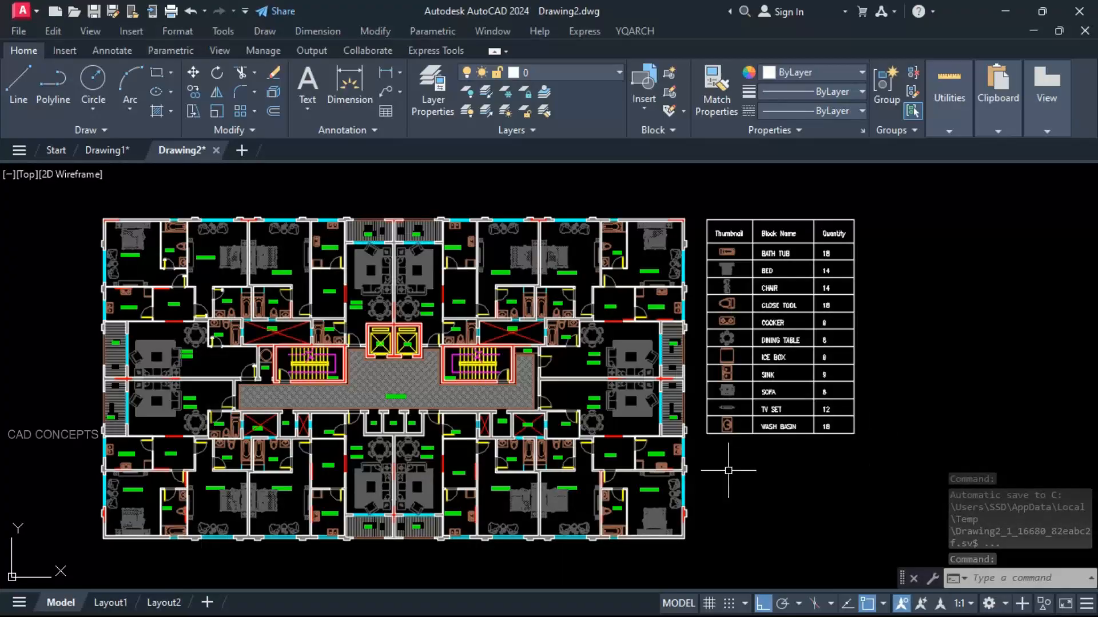
left_click(108, 150)
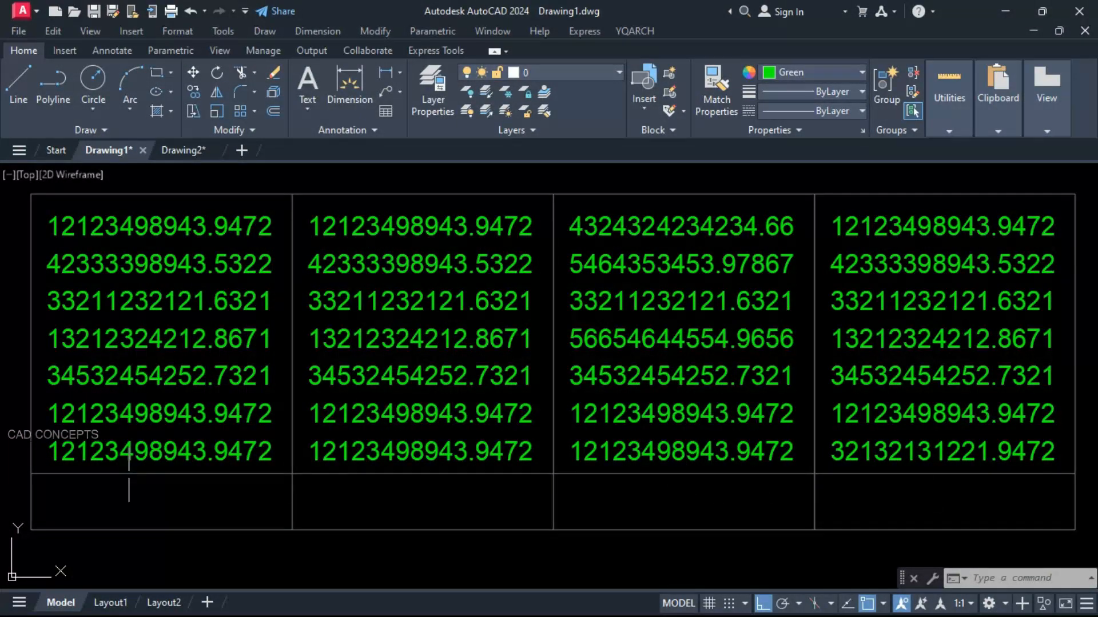
mouse_move(180, 513)
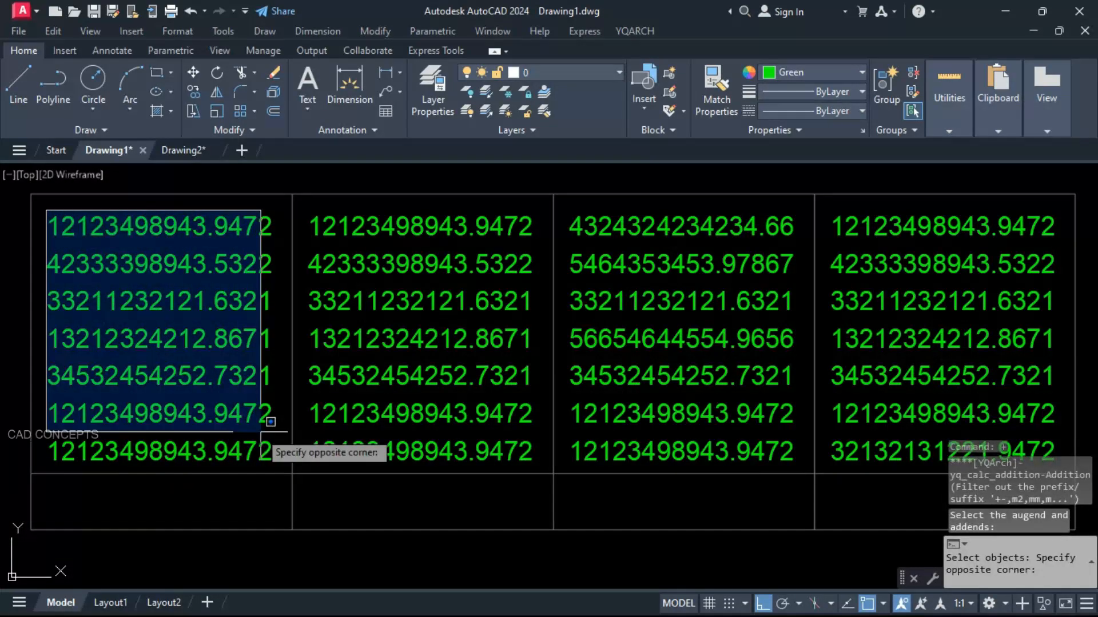
Sum the first and second columns of green numbers and place each total in the cell beneath
left_click(269, 422)
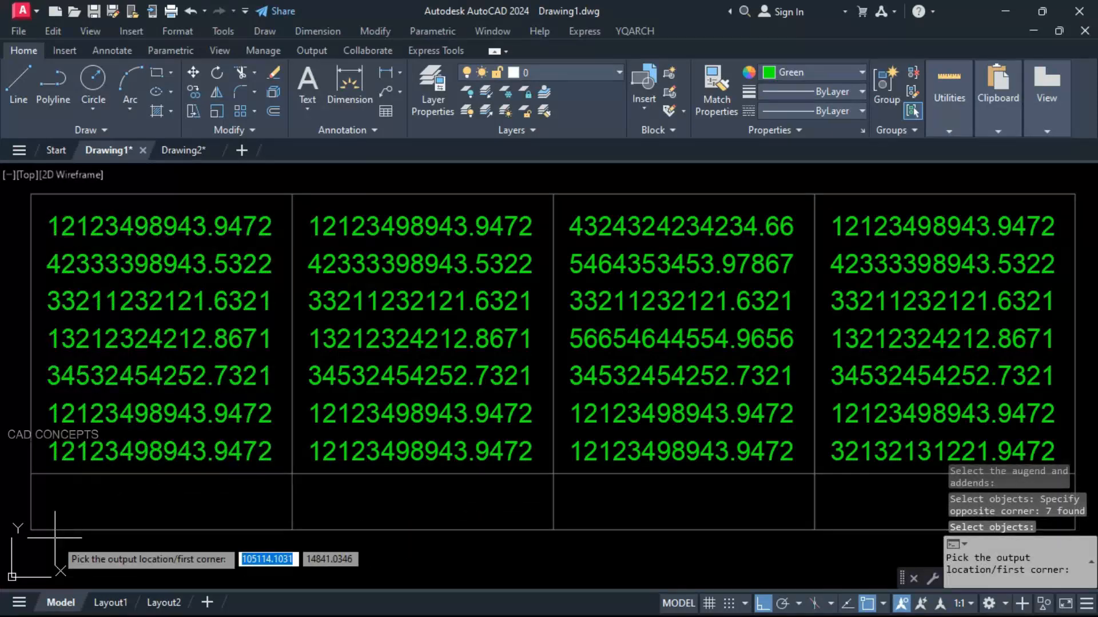
left_click(54, 511)
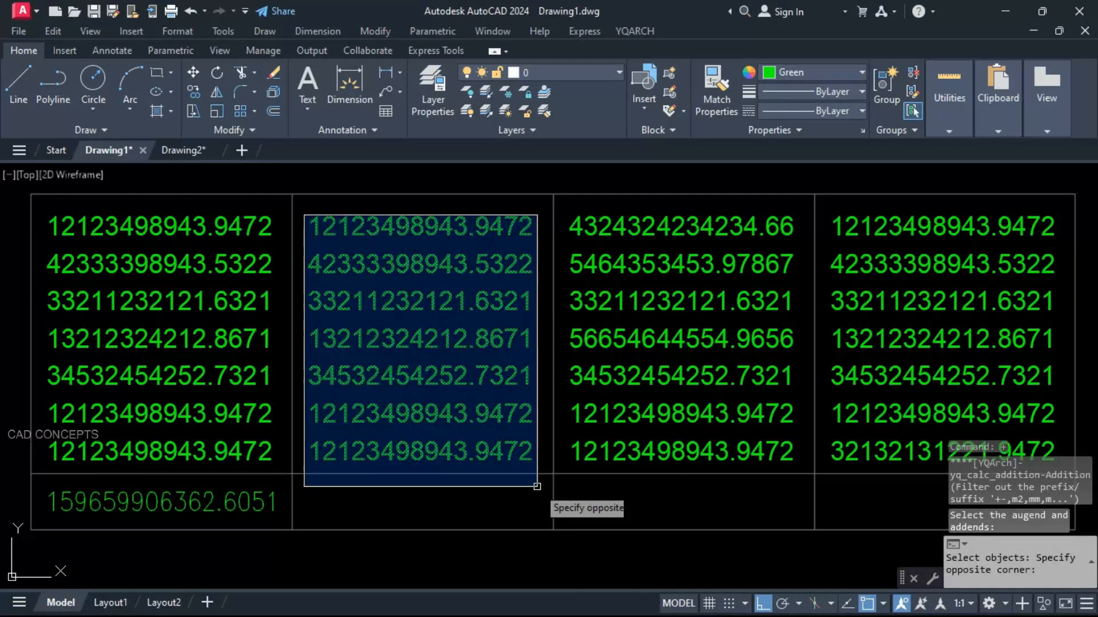
left_click(535, 486)
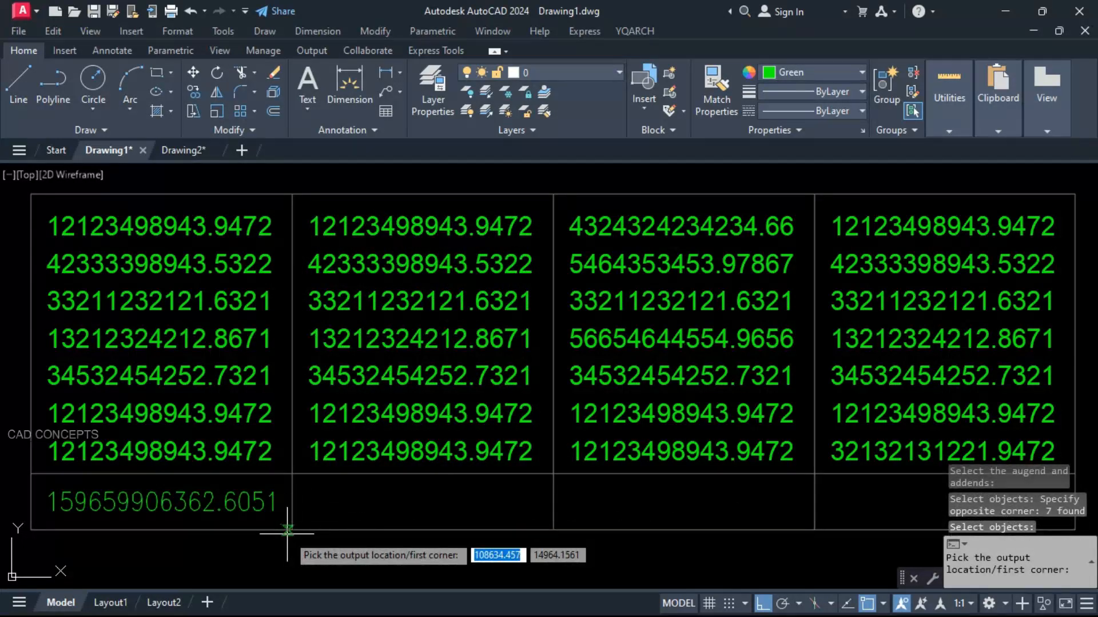
left_click(287, 532)
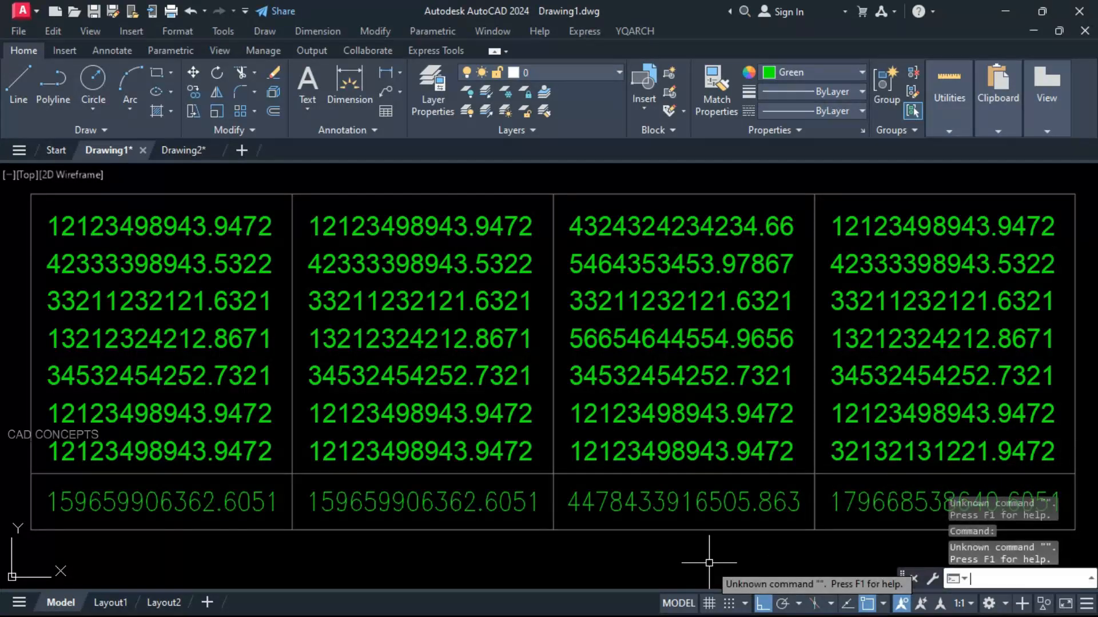
key("Escape")
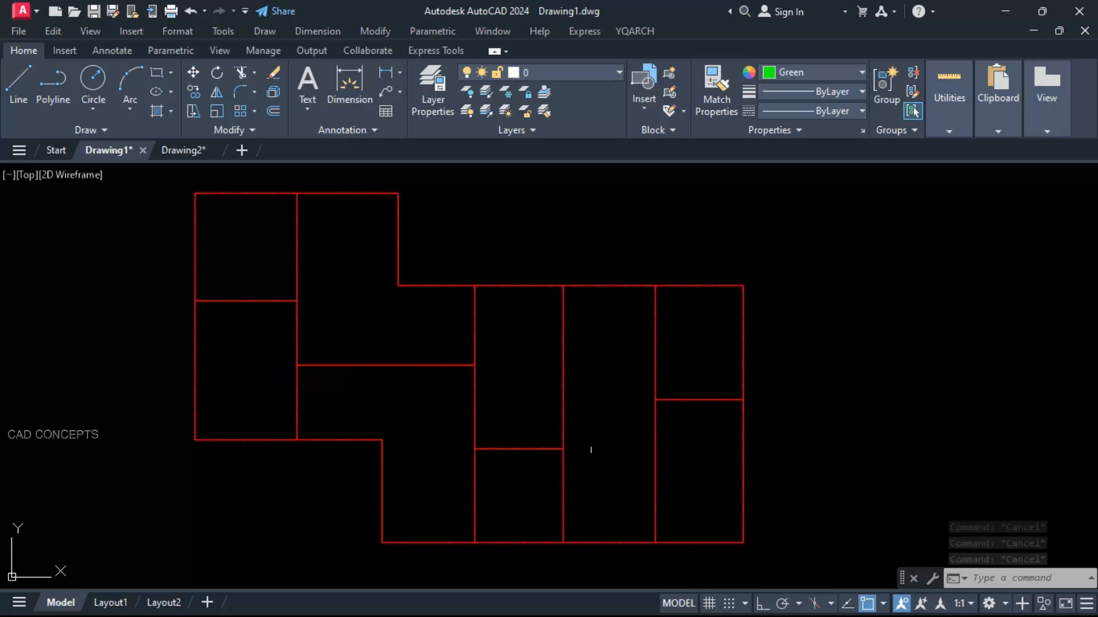
mouse_move(644, 460)
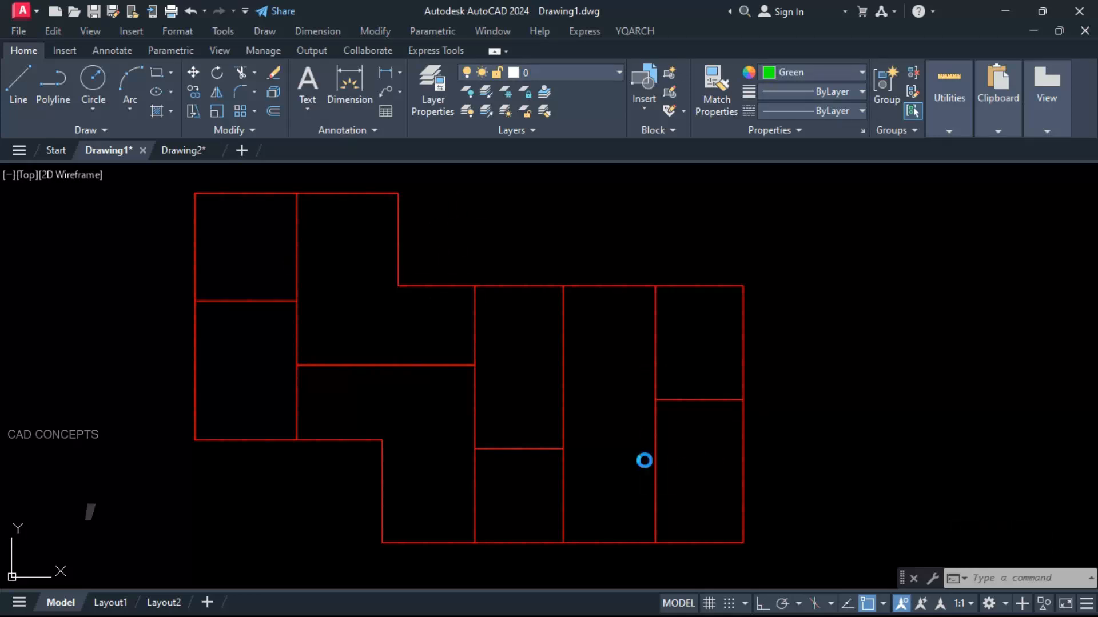
Run ZC keeping green as the label colour and confirm the length-measuring settings
type("ZC")
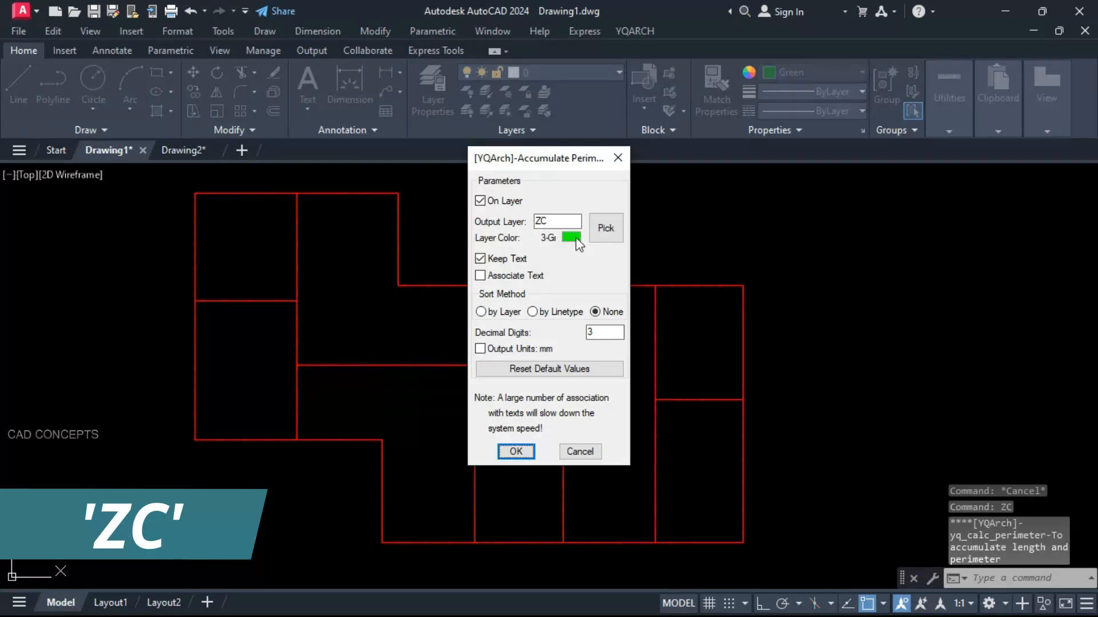
left_click(572, 238)
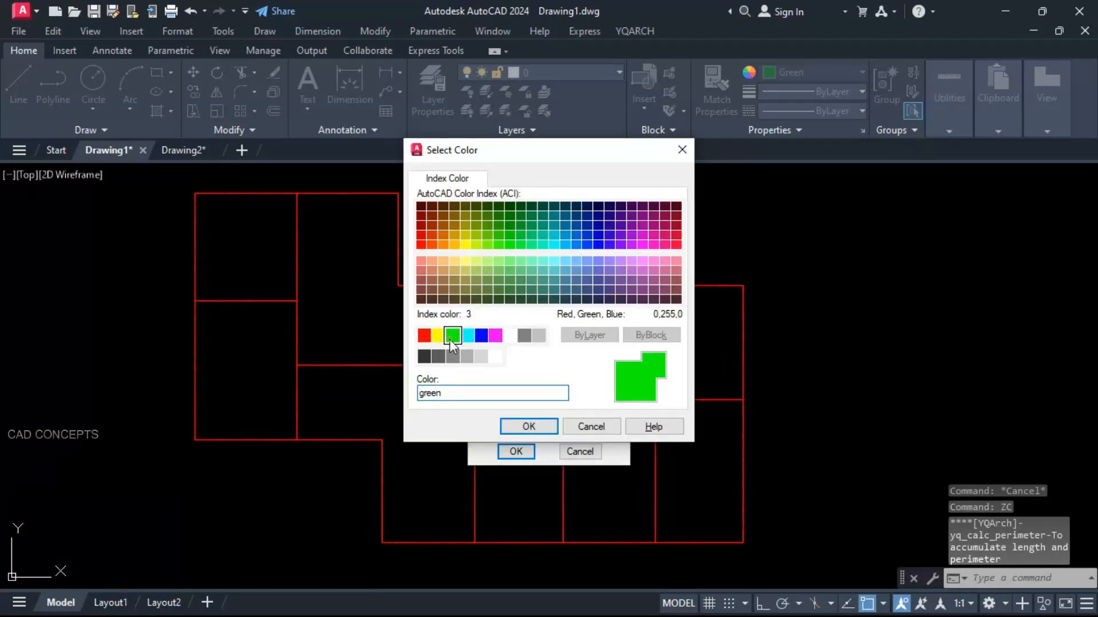
left_click(528, 426)
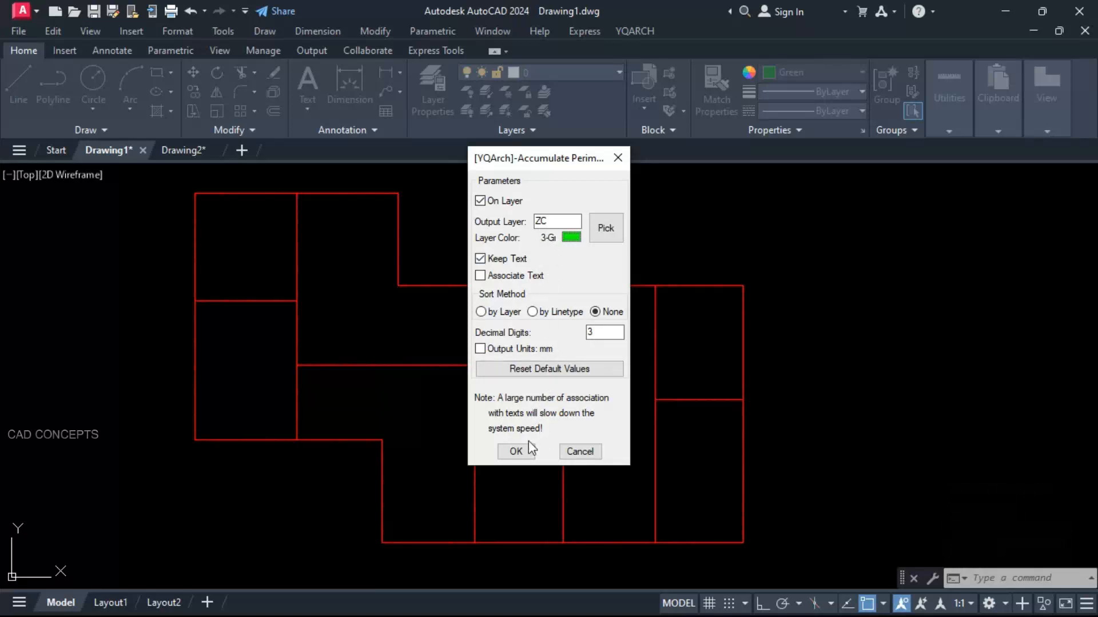
left_click(515, 451)
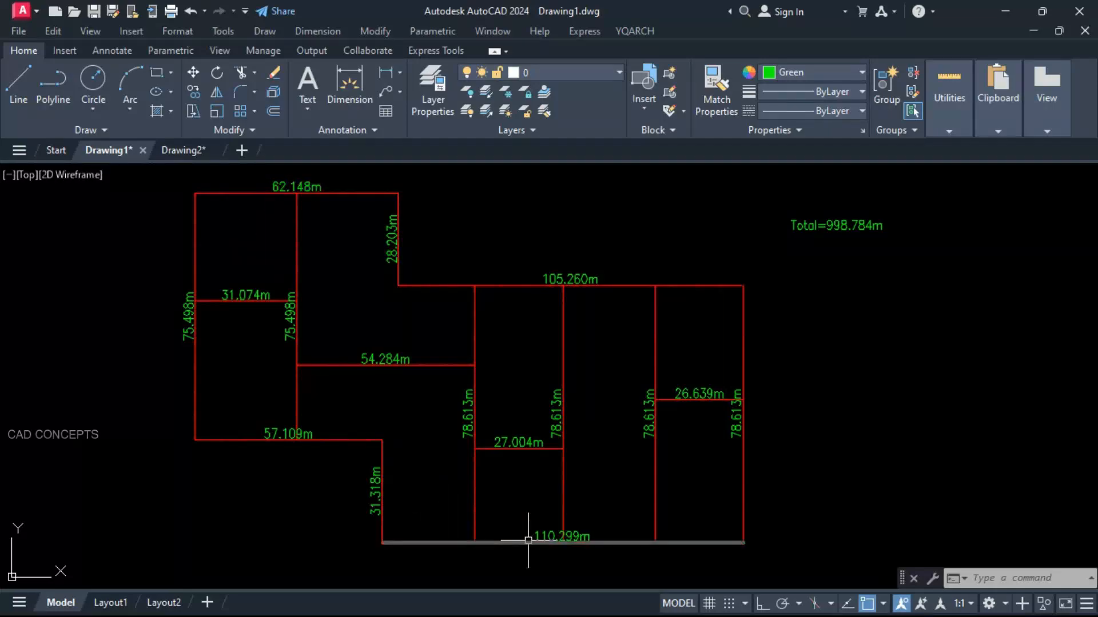
mouse_move(825, 308)
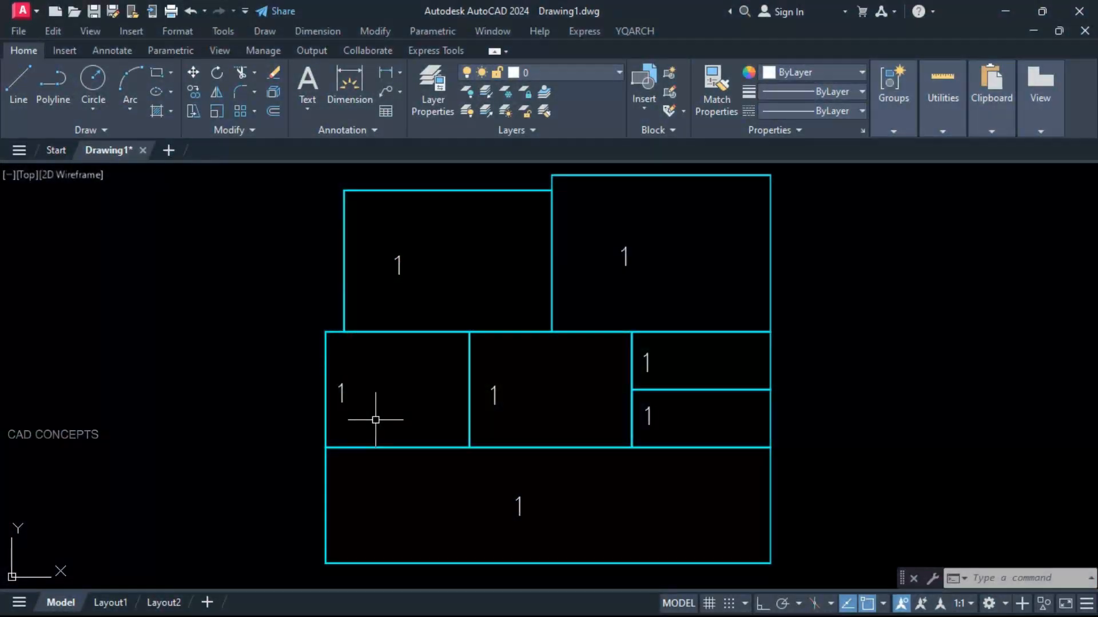
mouse_move(629, 480)
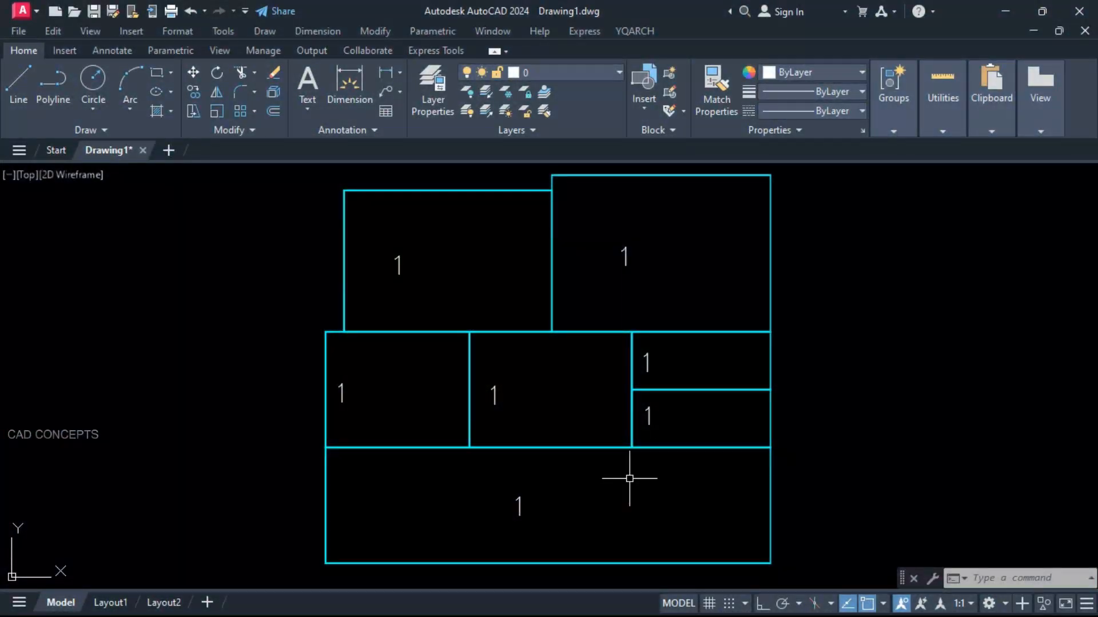
mouse_move(642, 485)
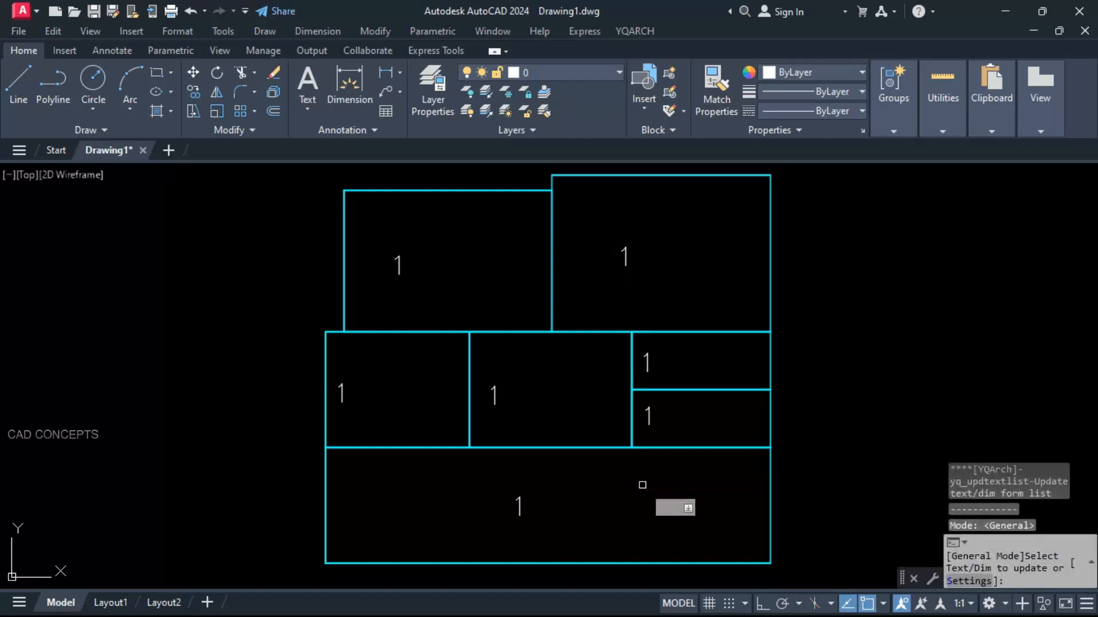
Replace the placeholders in the upper rooms with BEDROOM1, BEDROOM2 and BATHROOM
left_click(397, 266)
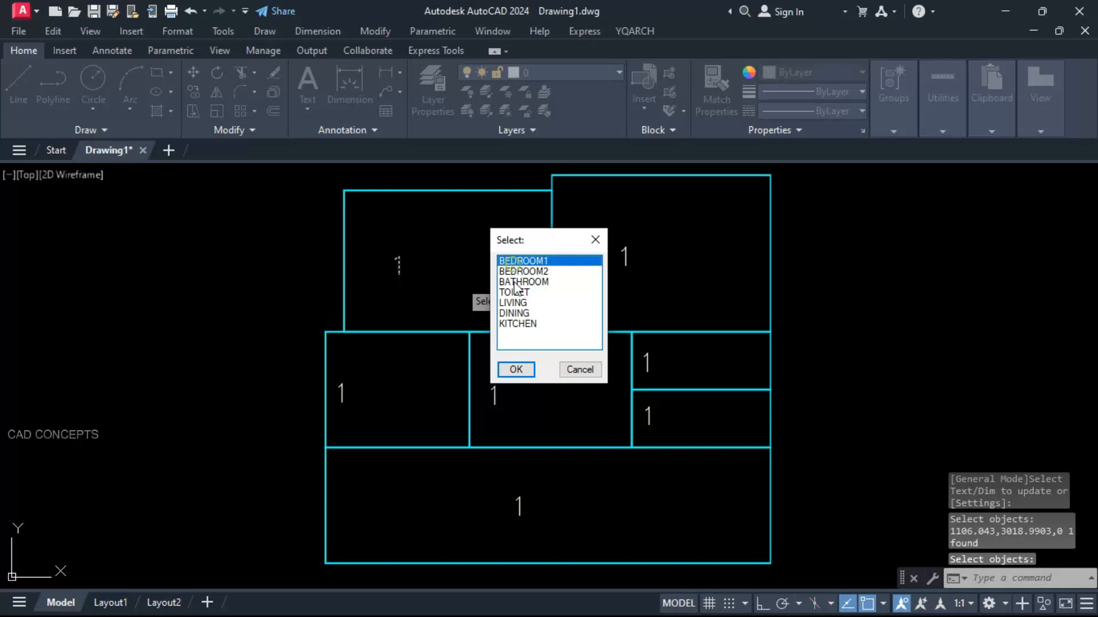
left_click(516, 369)
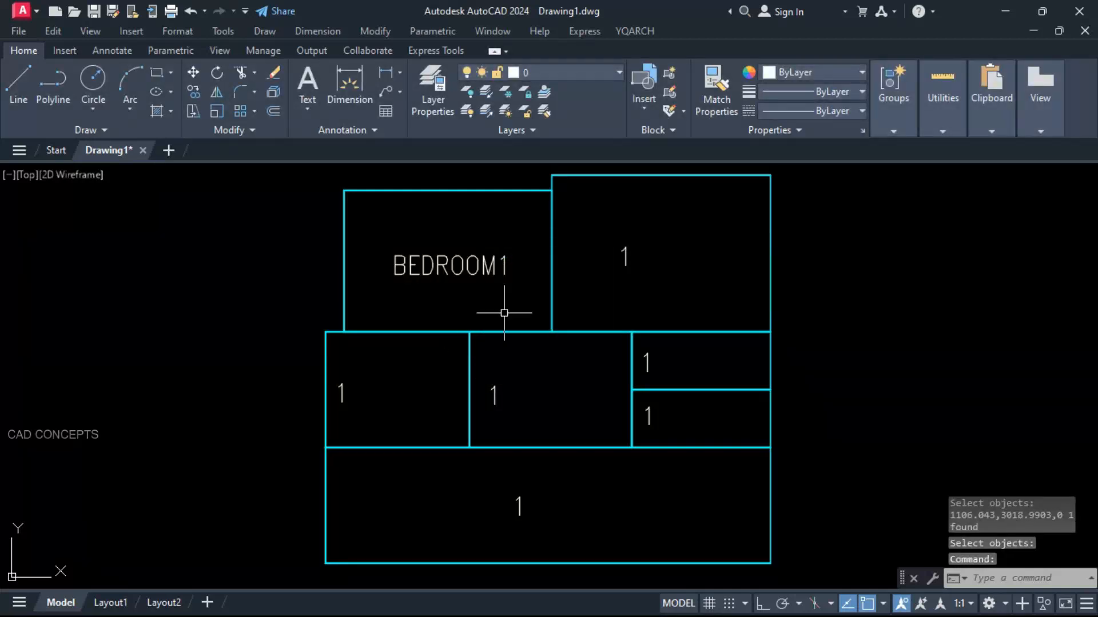
left_click(622, 264)
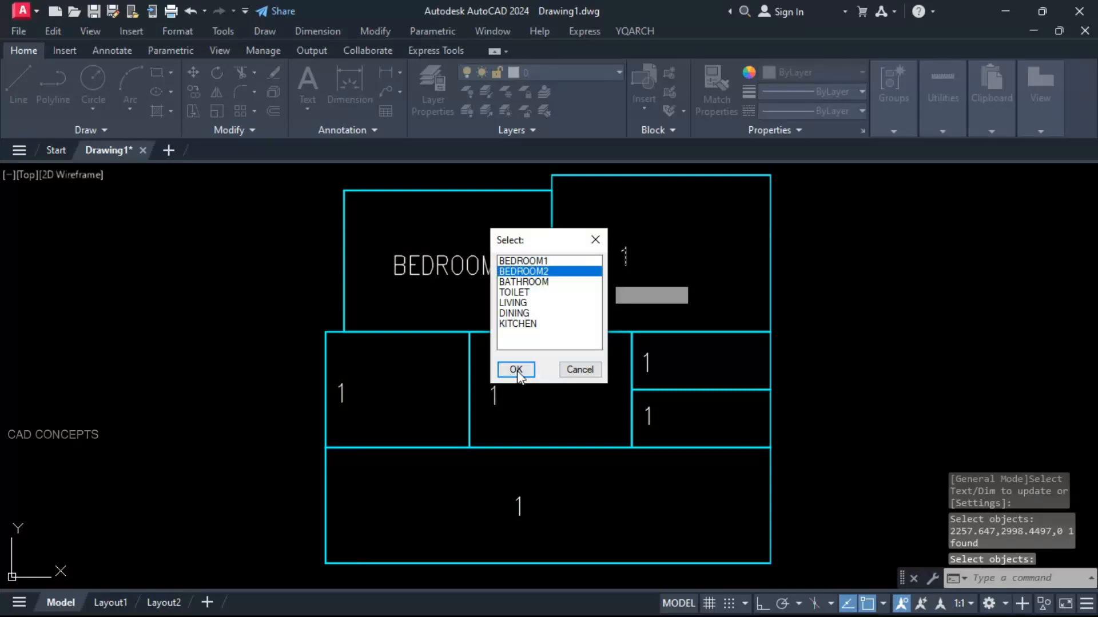
left_click(516, 370)
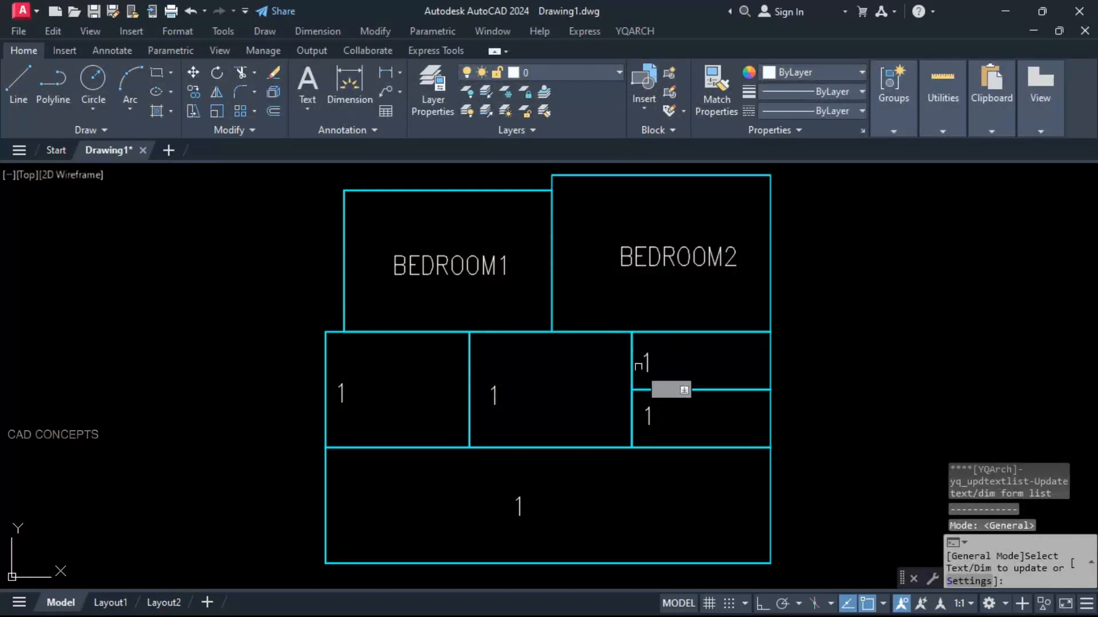
left_click(672, 390)
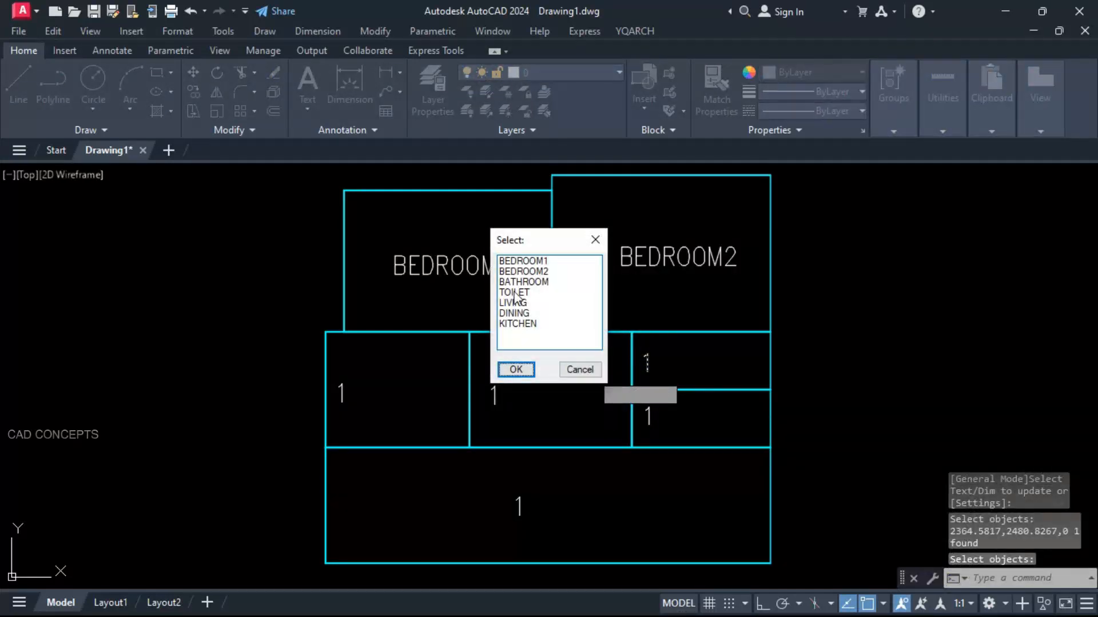
left_click(516, 369)
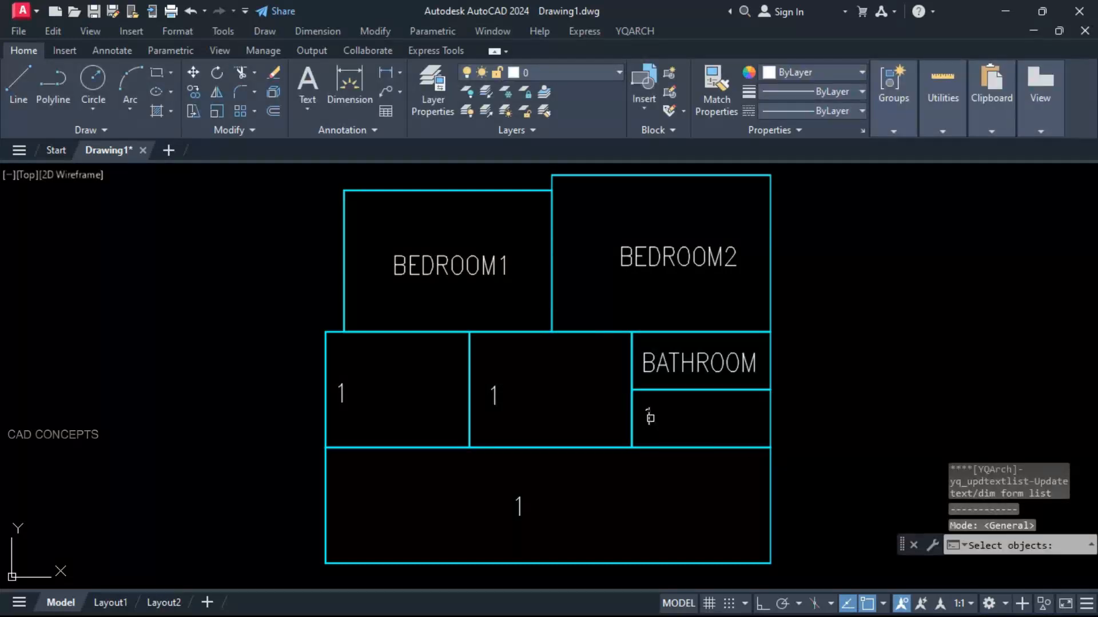
Name the remaining rooms LIVING and KITCHEN from the list, then adjust the command's Settings
left_click(648, 416)
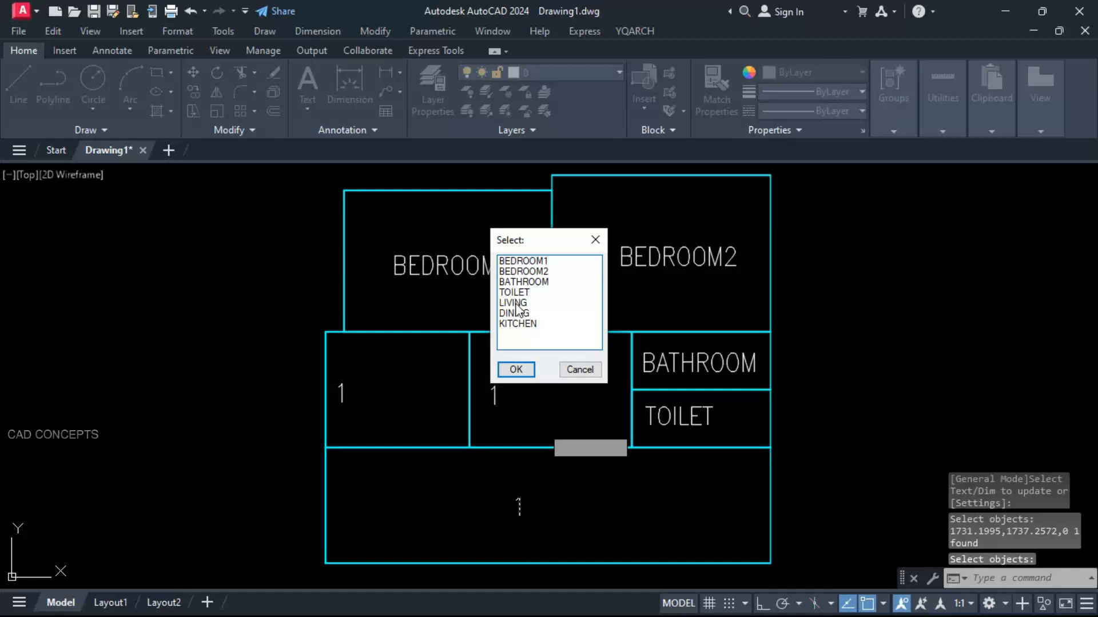
left_click(516, 369)
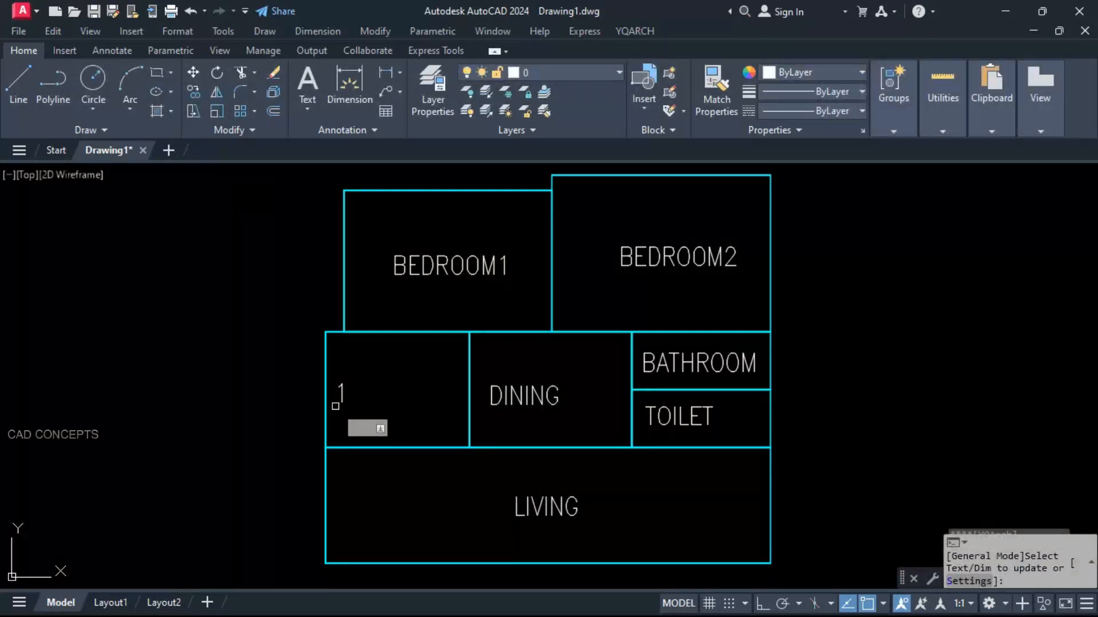
left_click(367, 429)
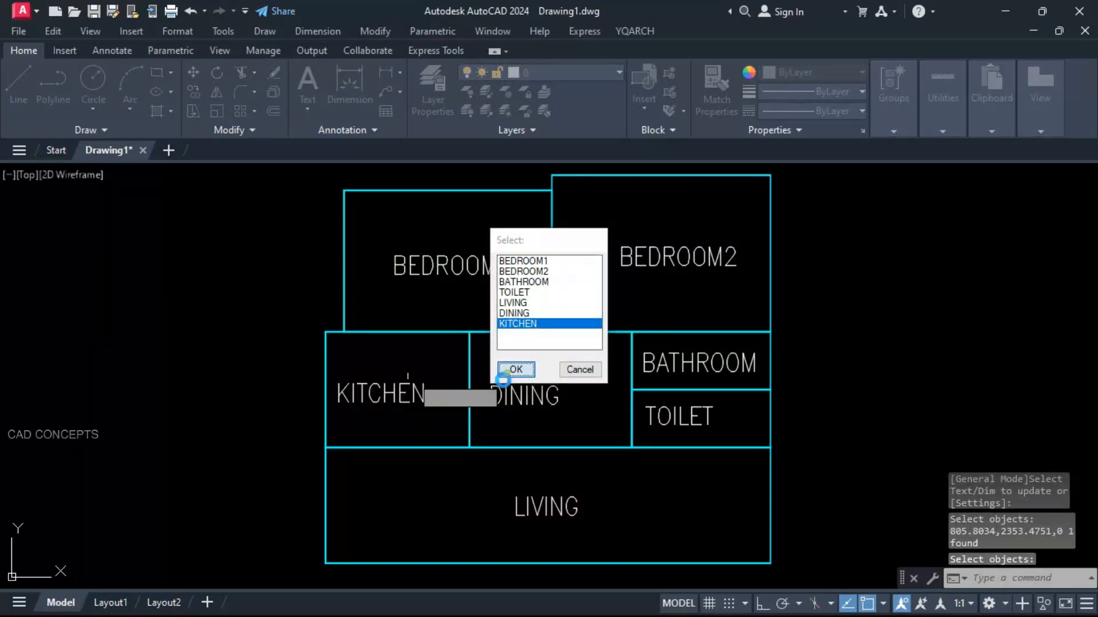
left_click(515, 369)
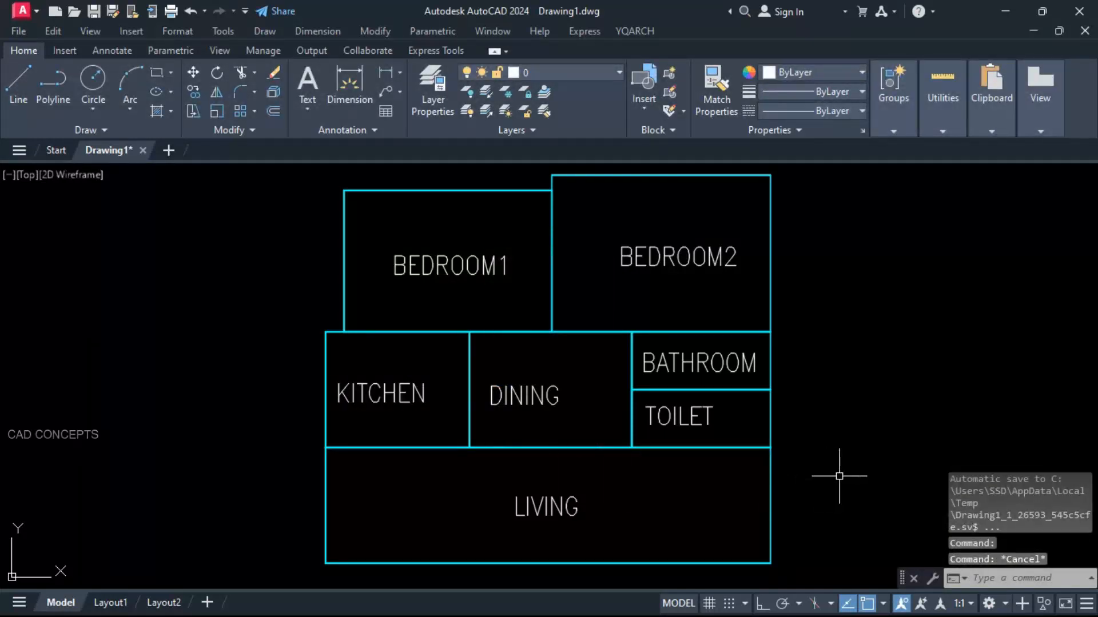
mouse_move(805, 476)
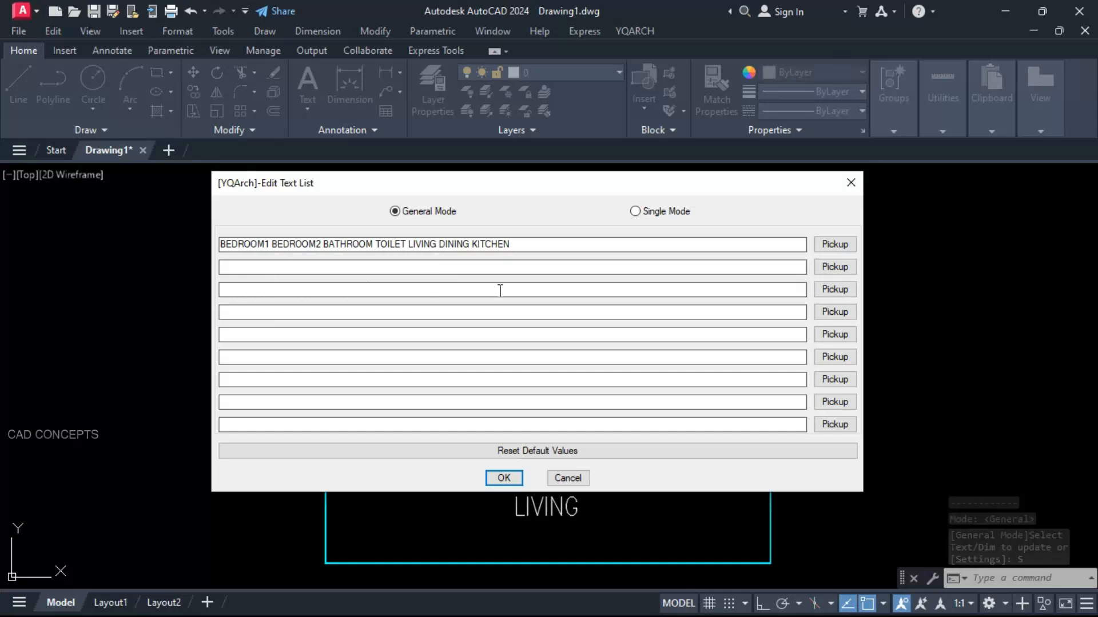
mouse_move(441, 379)
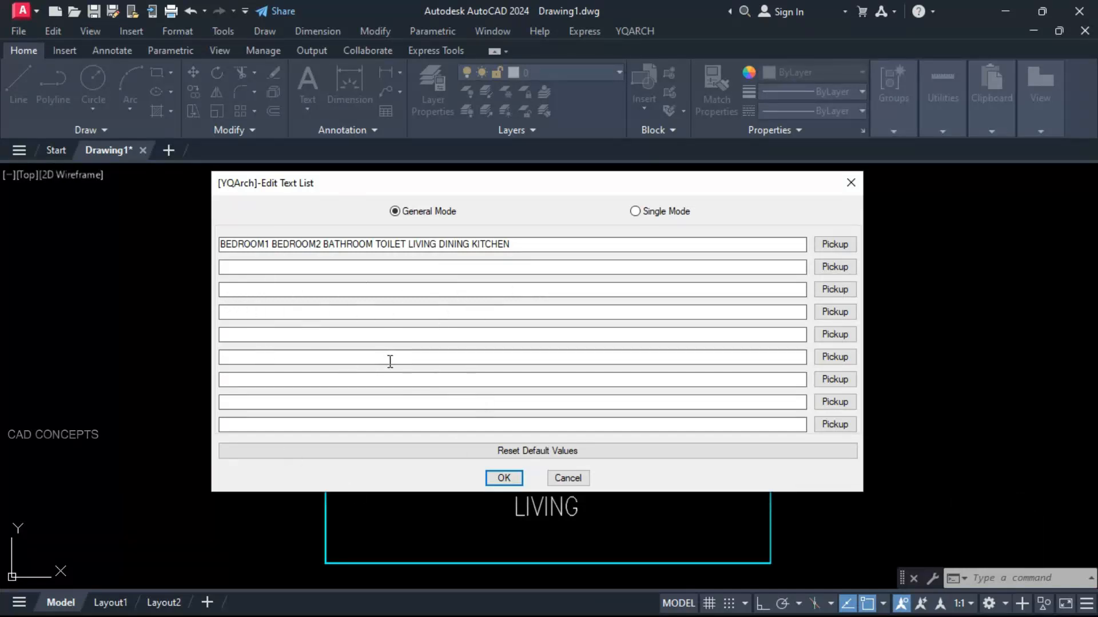
left_click(503, 478)
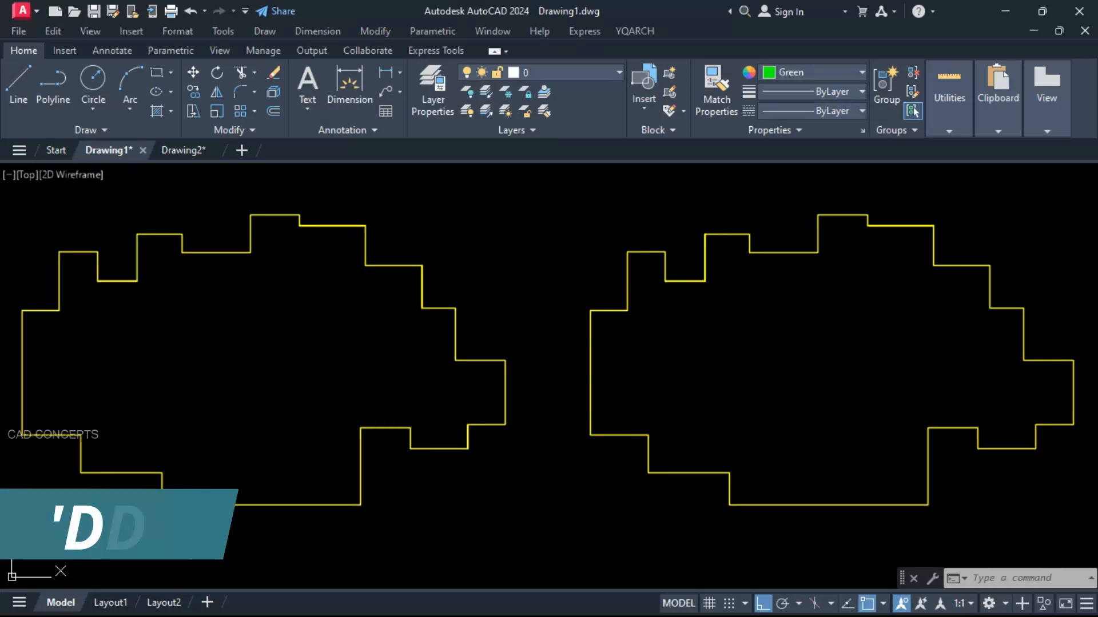
Label the left outline's sides with dimension lines via DDSS, then choose plain texts for the right one
type("DDSS")
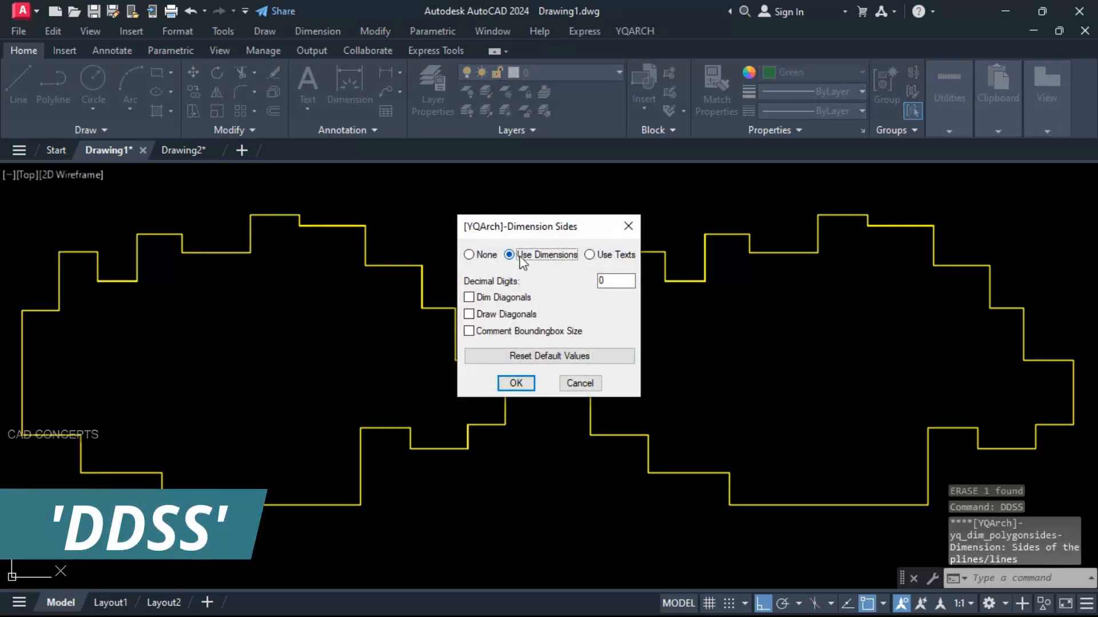
left_click(516, 383)
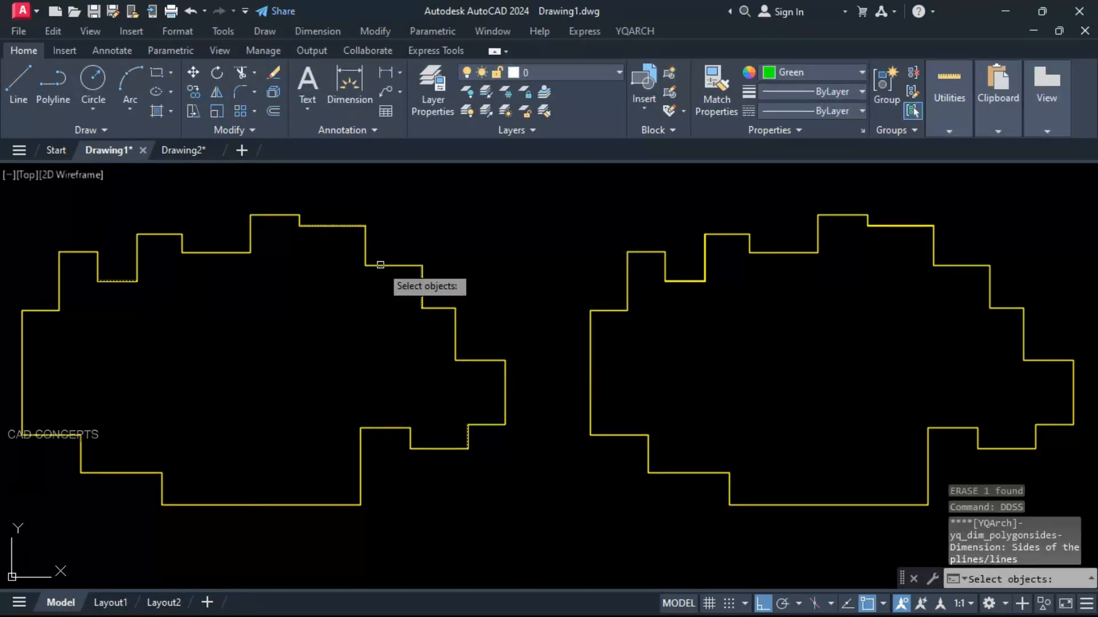
left_click(379, 264)
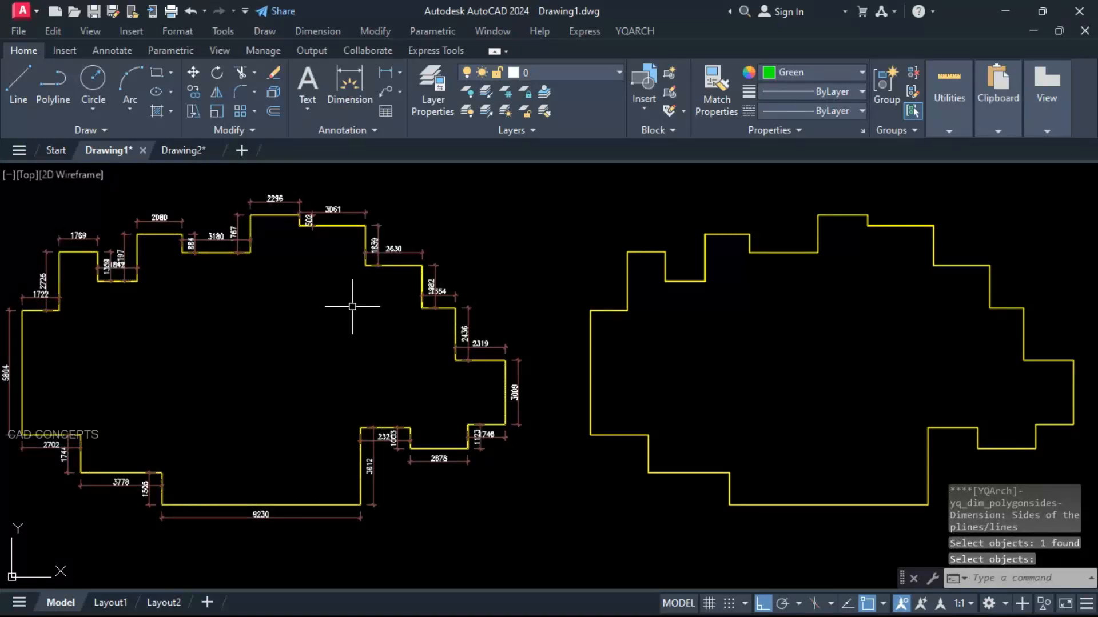
mouse_move(70, 241)
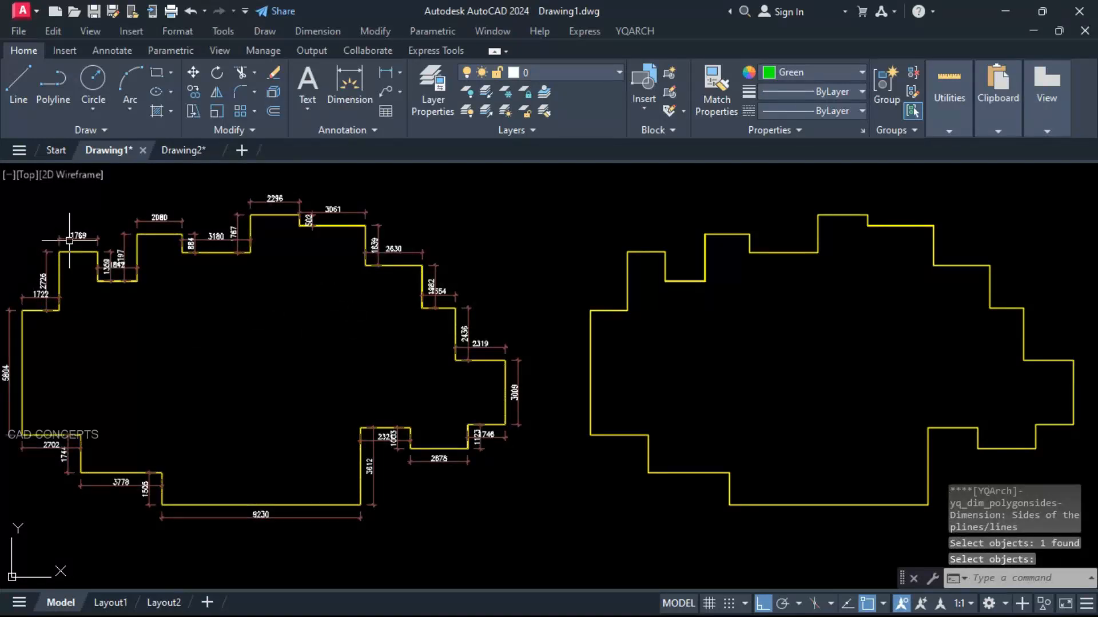
mouse_move(112, 376)
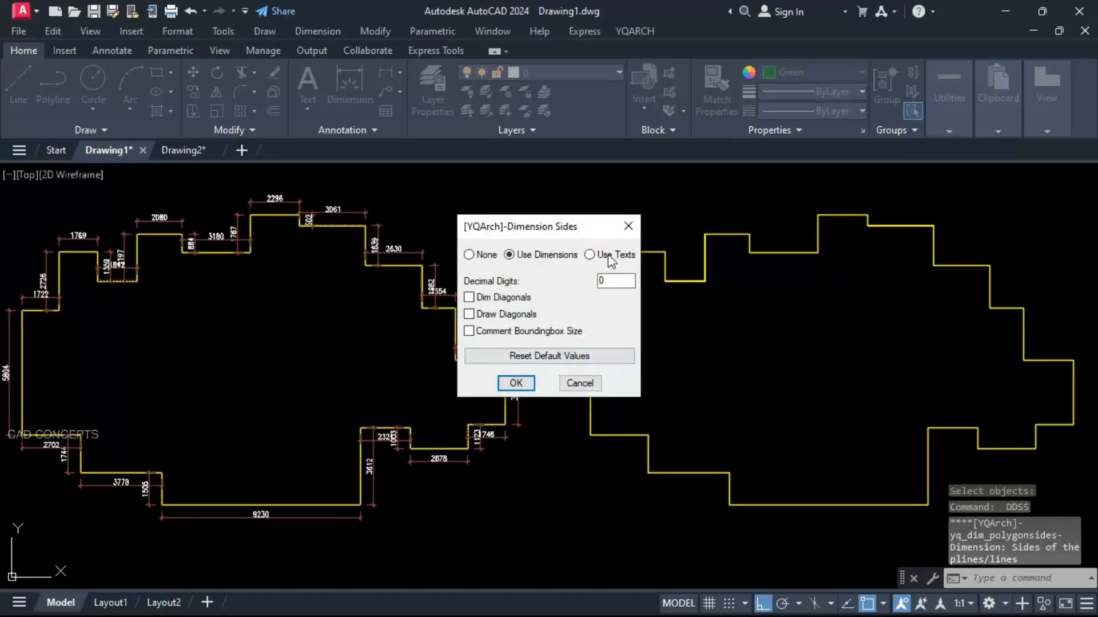
left_click(515, 383)
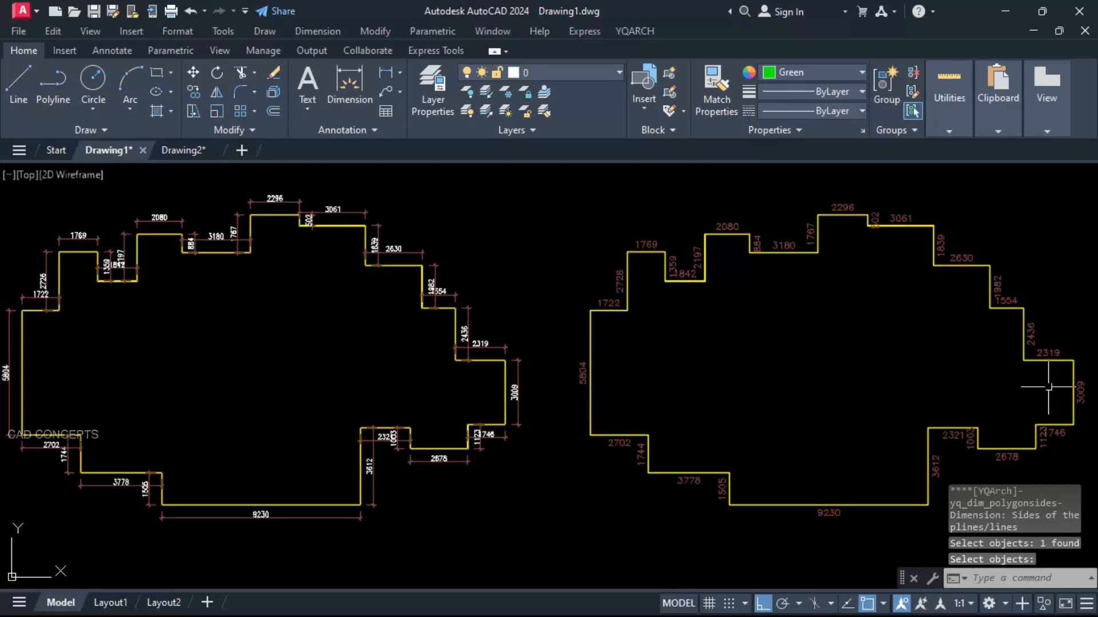
mouse_move(651, 301)
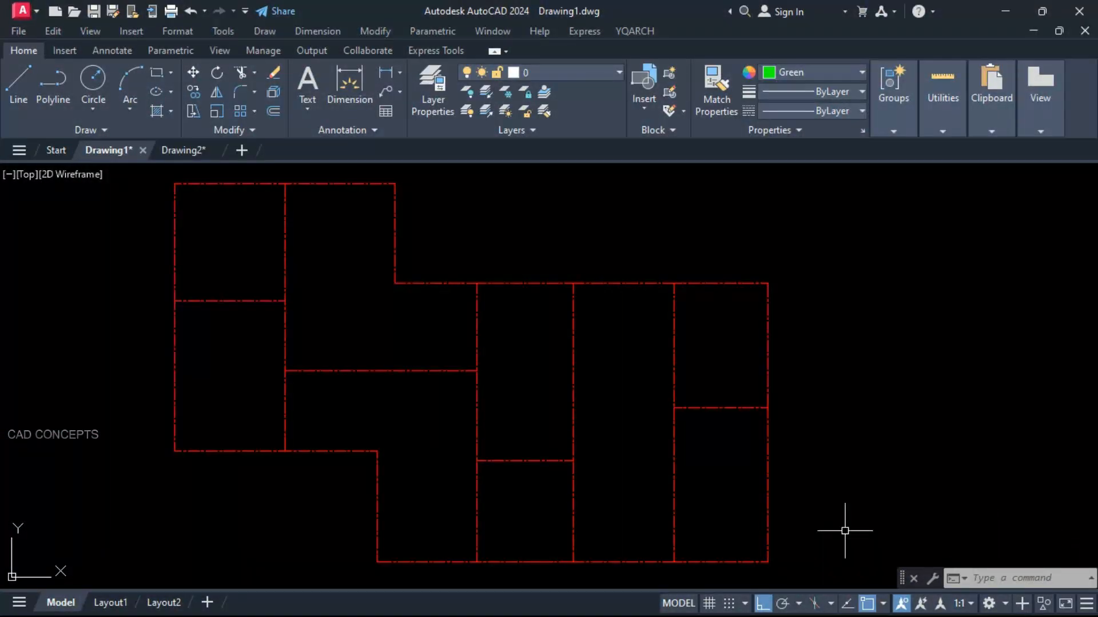
mouse_move(804, 579)
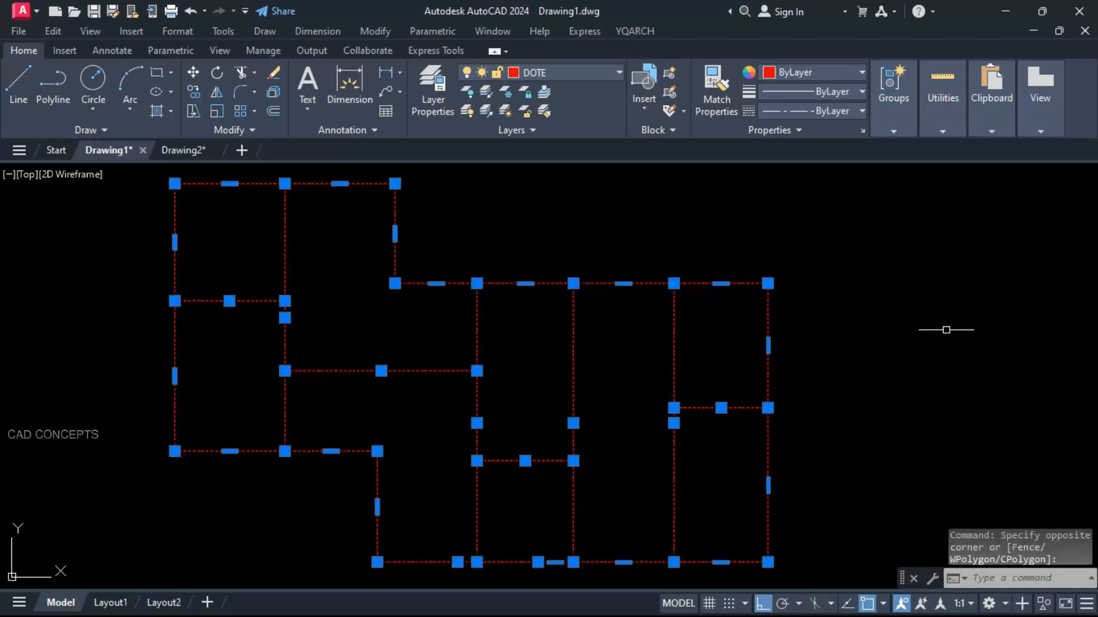
Run XWW and confirm a wall thickness of 20 for converting the red outlines
key("Escape")
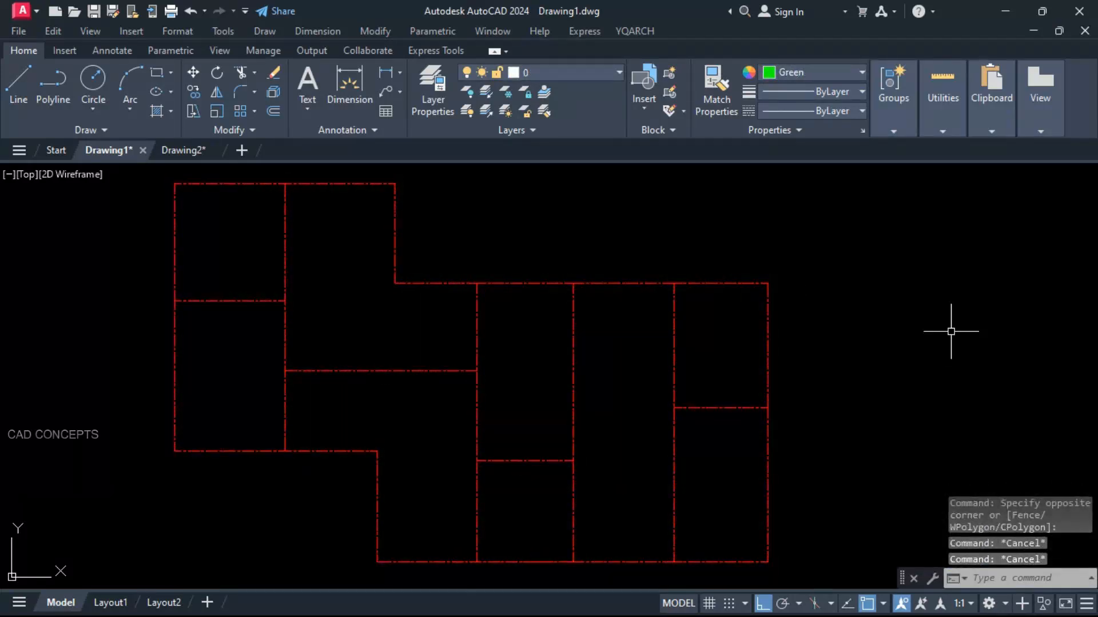
type("XWW")
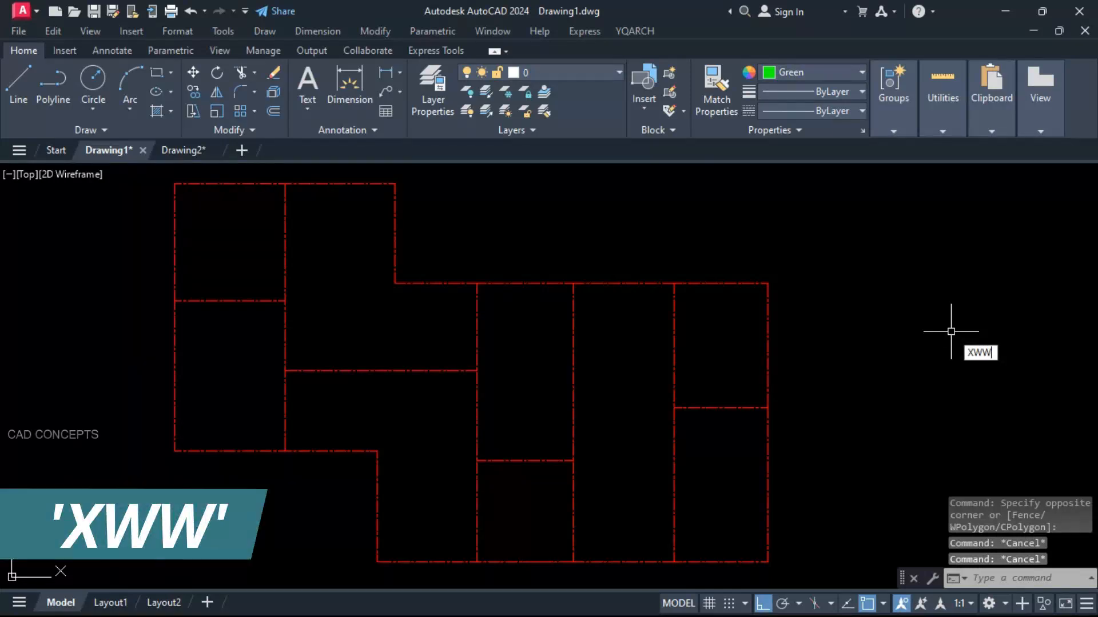
key("Return")
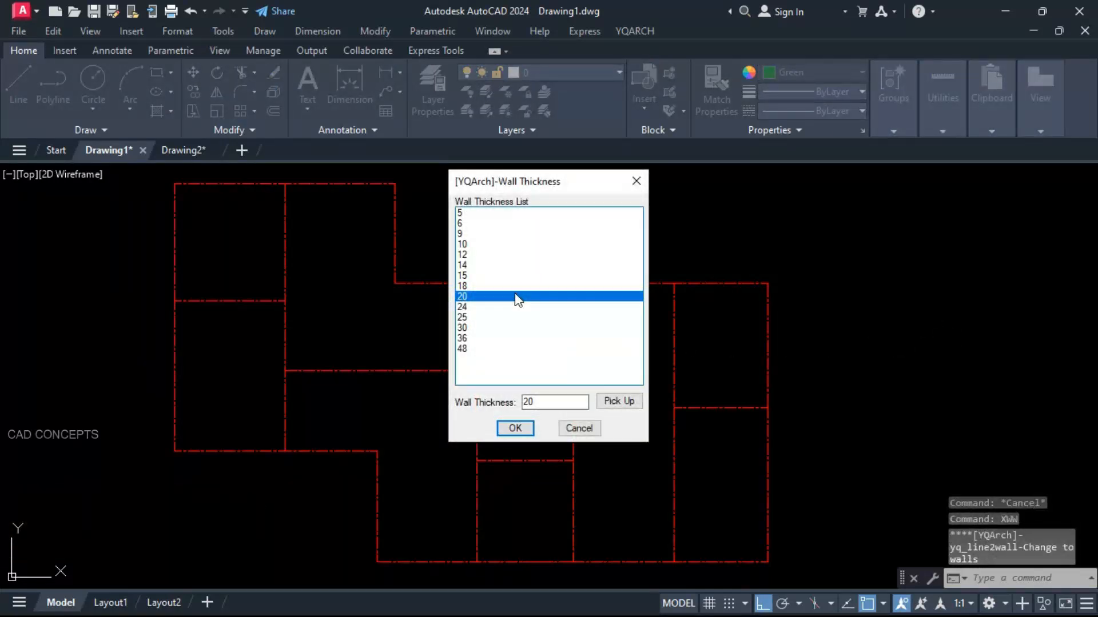
left_click(514, 428)
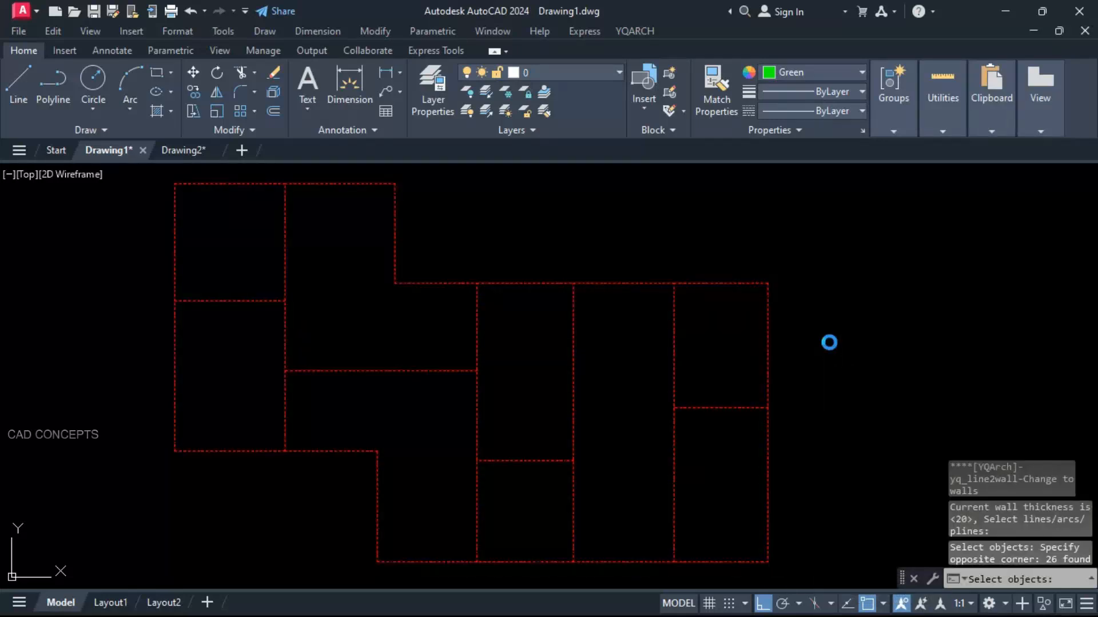
mouse_move(829, 332)
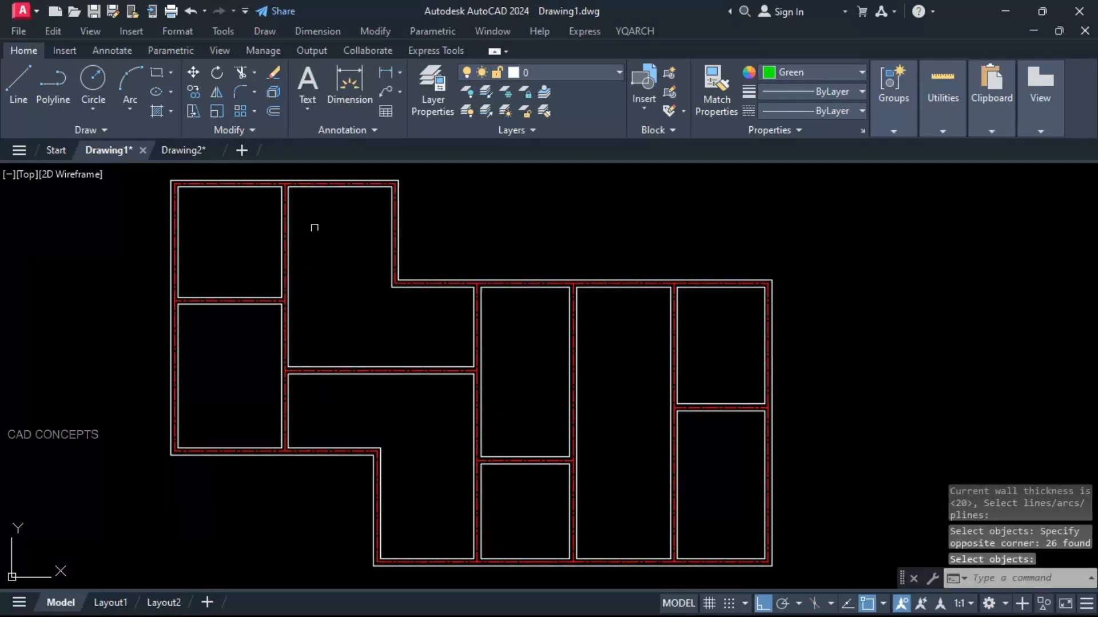
mouse_move(561, 511)
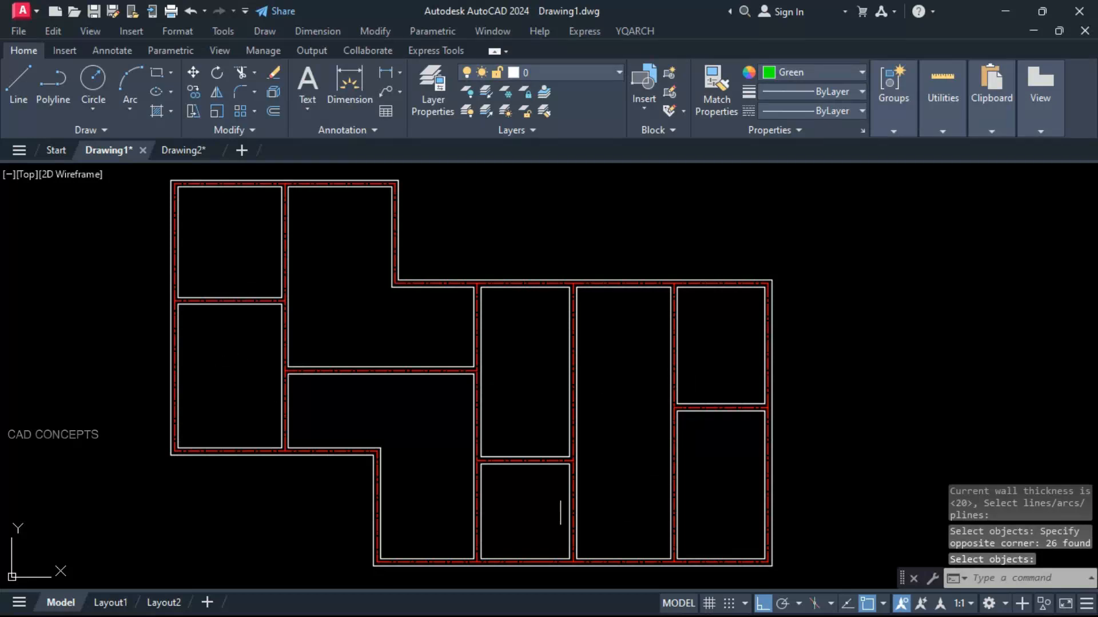
mouse_move(443, 431)
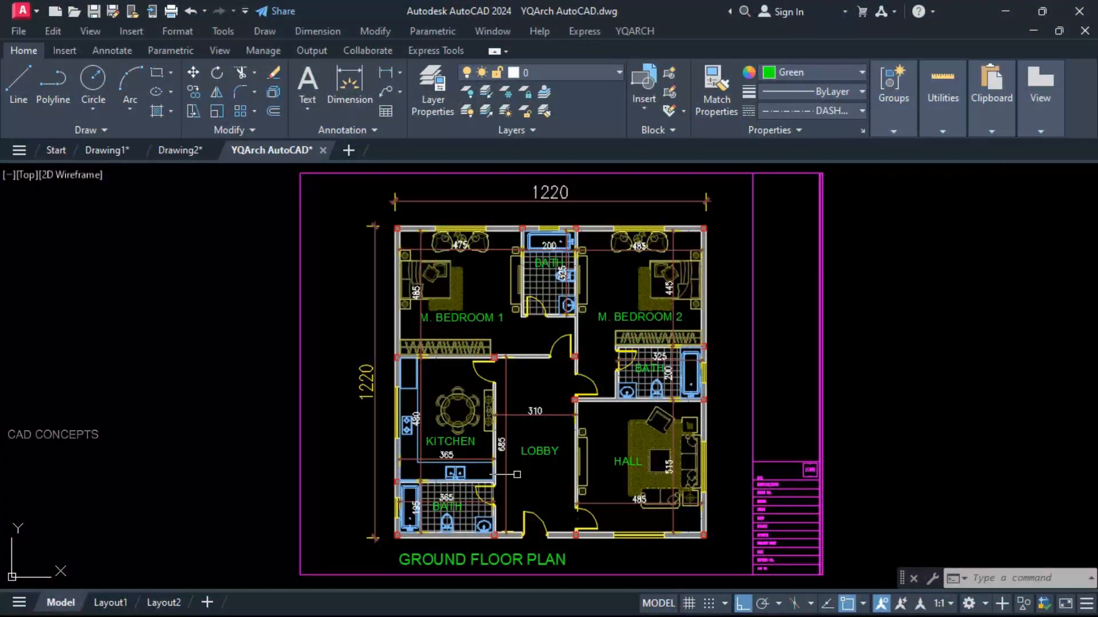
mouse_move(560, 470)
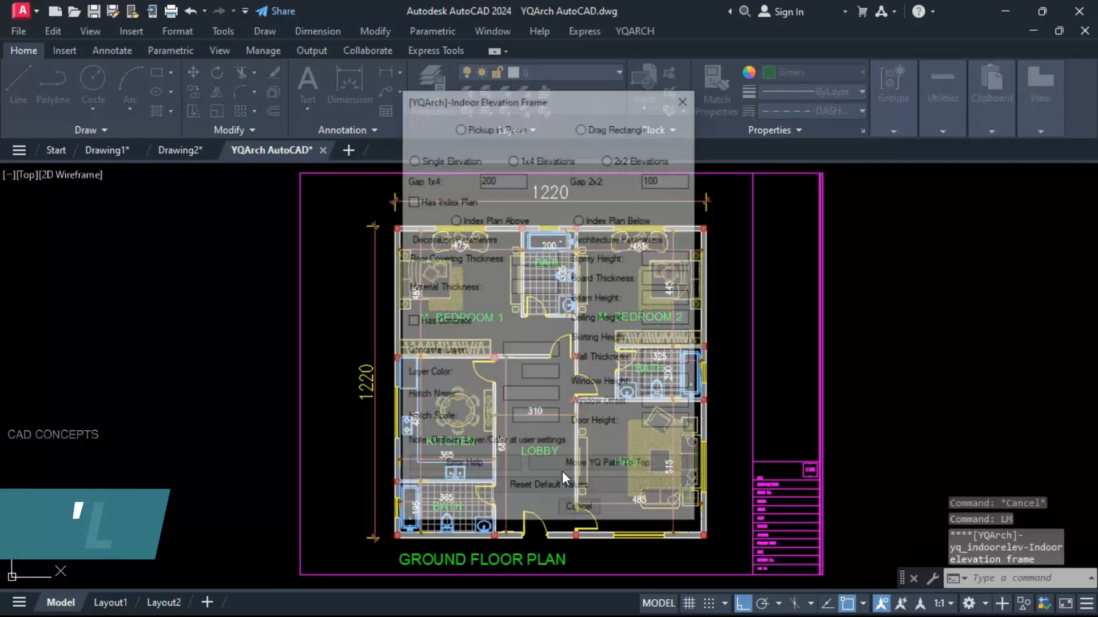
Choose a 2x2 elevation layout with Drag Rectangle and set the first corner around the ground floor plan
left_click(580, 126)
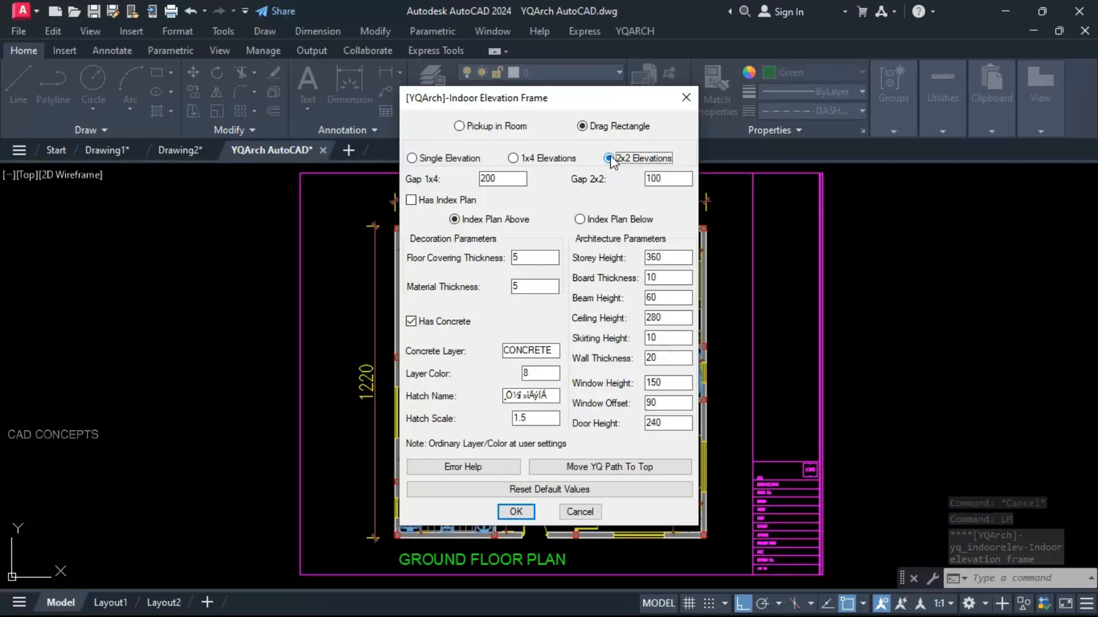
left_click(516, 512)
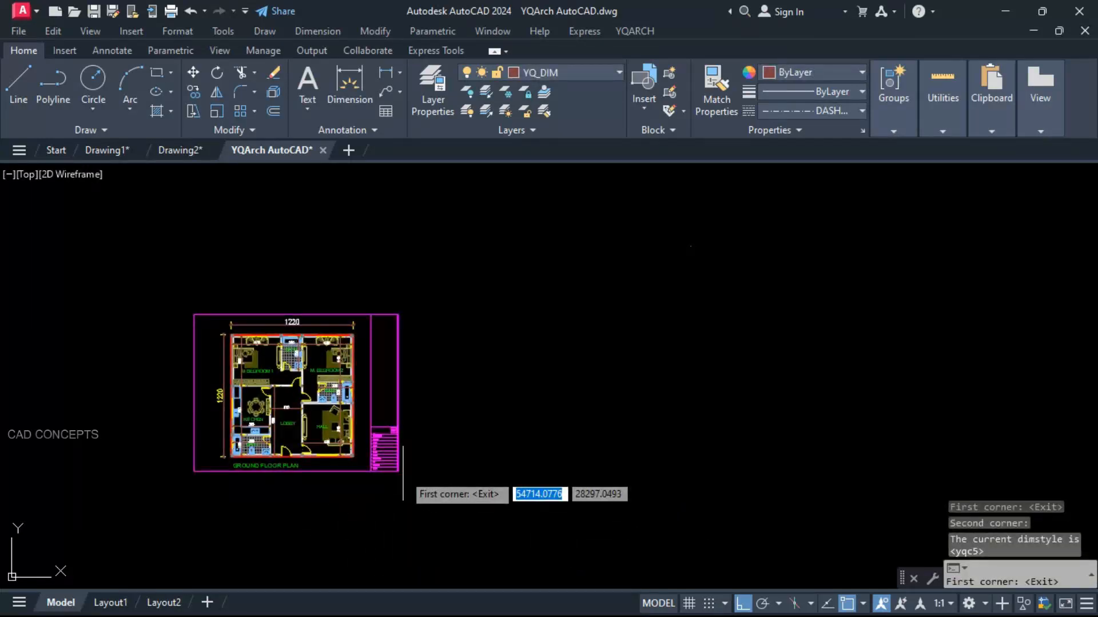
left_click(402, 482)
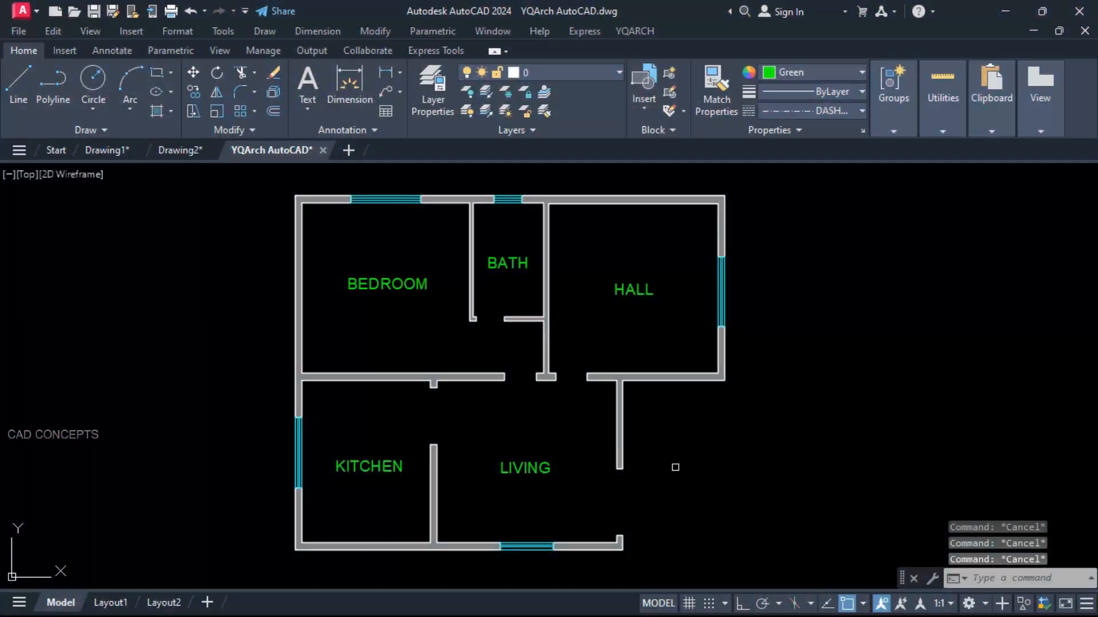
mouse_move(730, 467)
type("JJ")
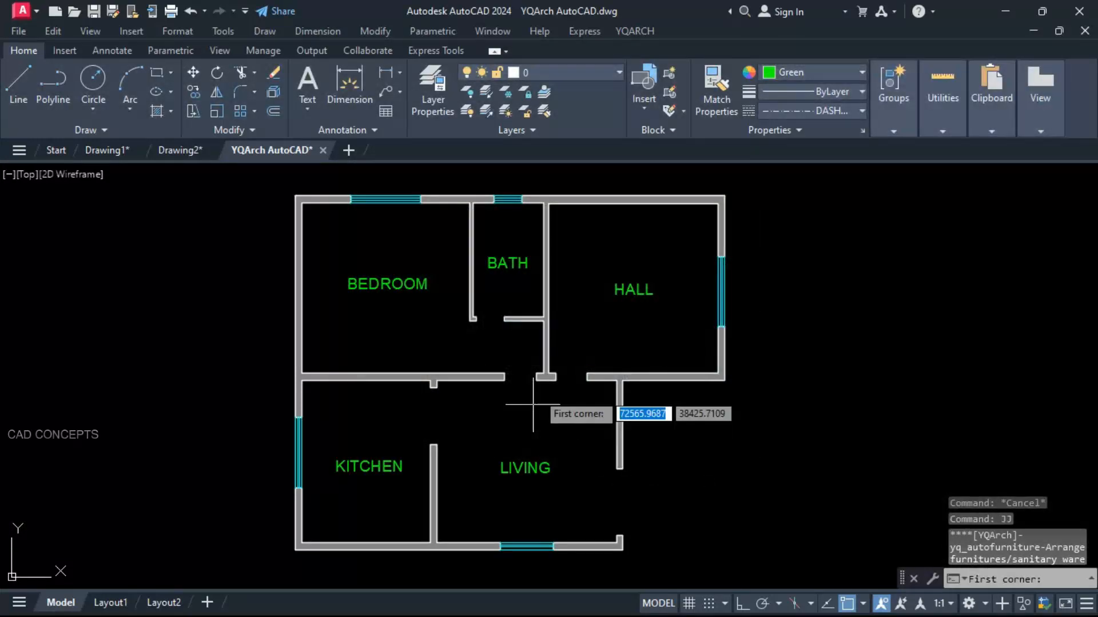
Box the hall and fill it with the Living Room furniture layout
left_click(534, 406)
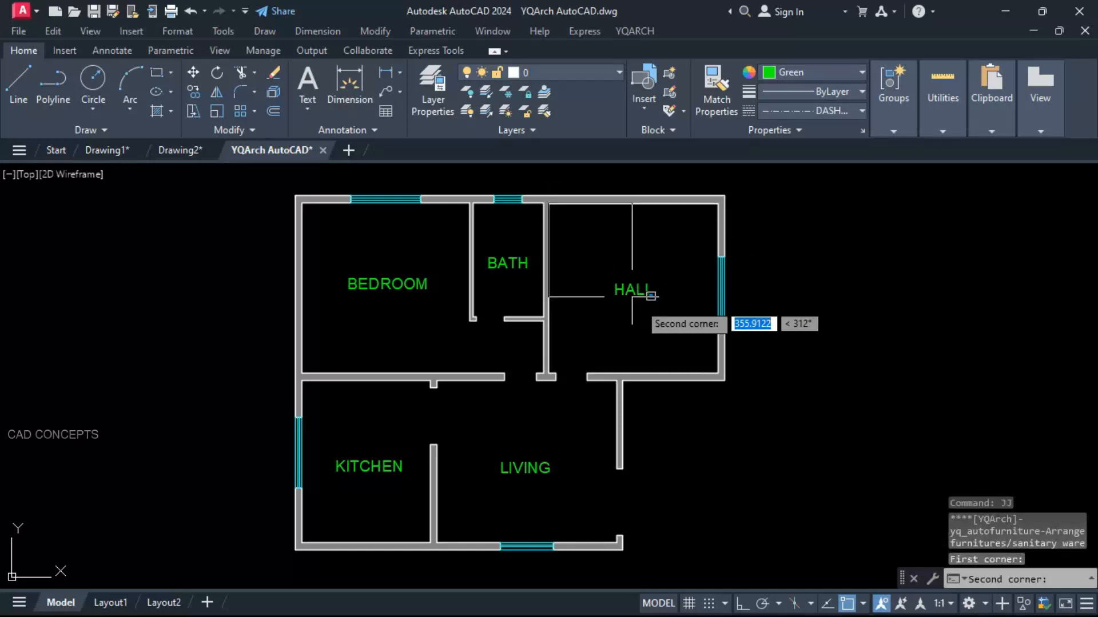
left_click(700, 328)
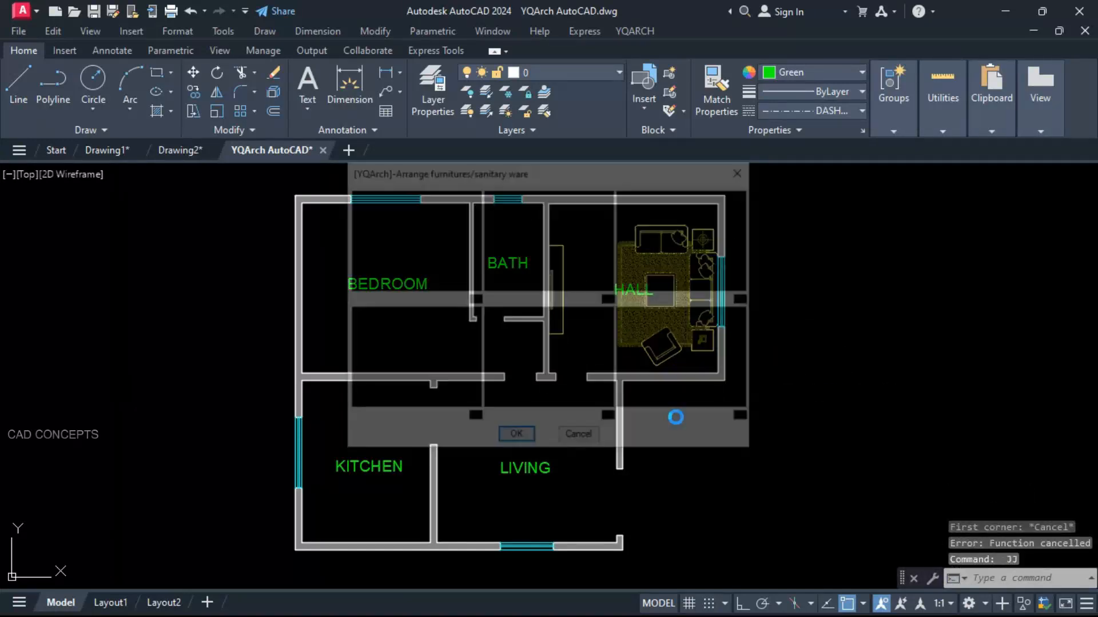
left_click(516, 434)
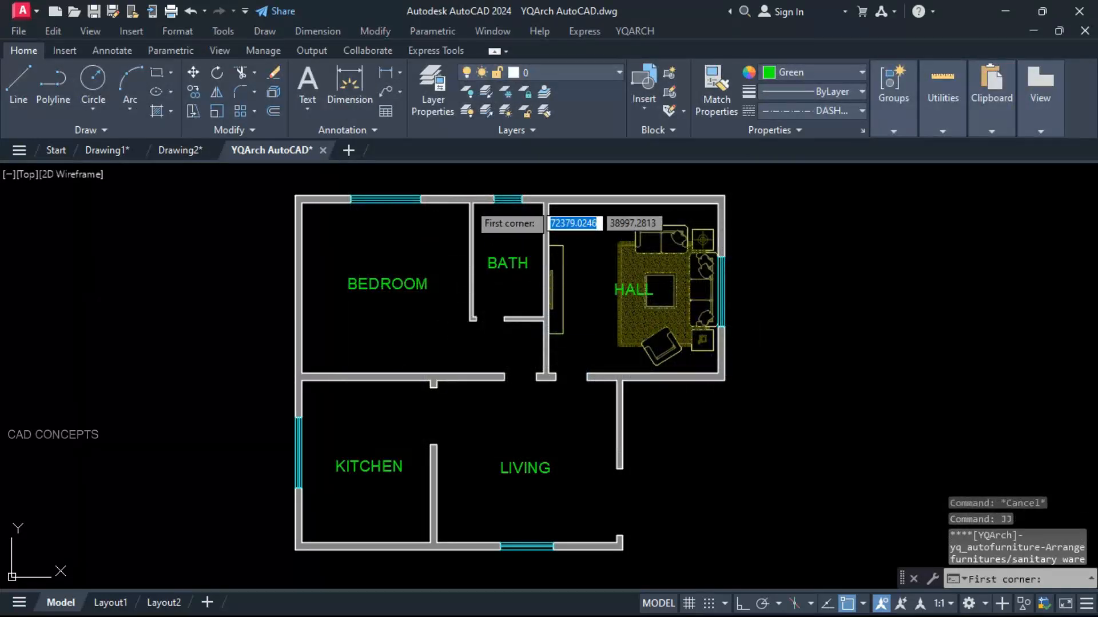
Box the bedroom and kitchen and apply the Bedroom and Kitchen fixture layouts
left_click(302, 373)
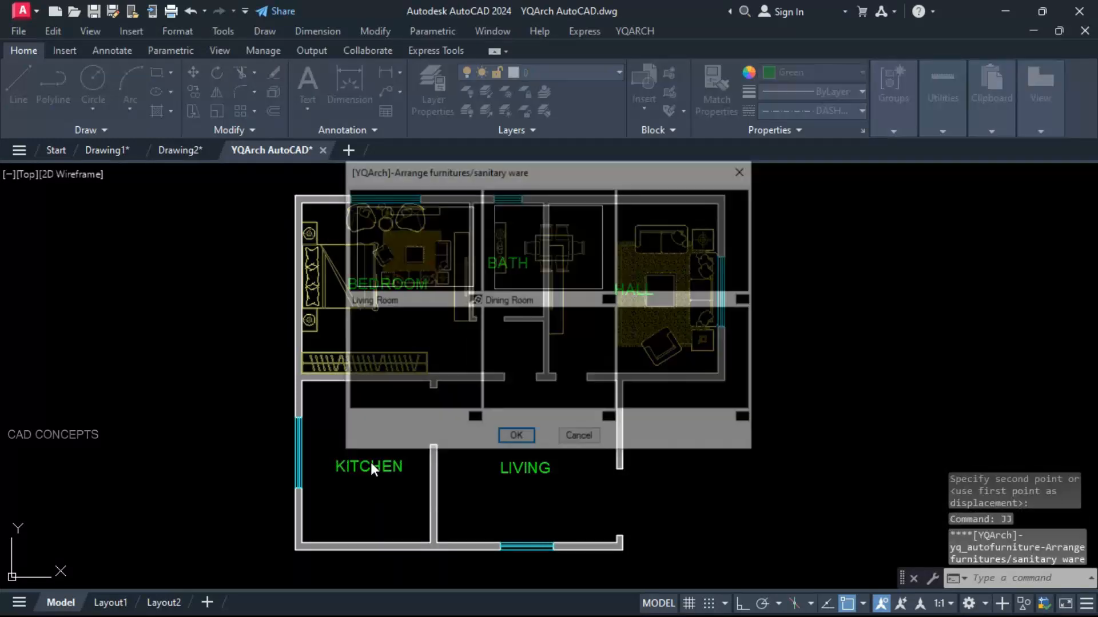
left_click(515, 435)
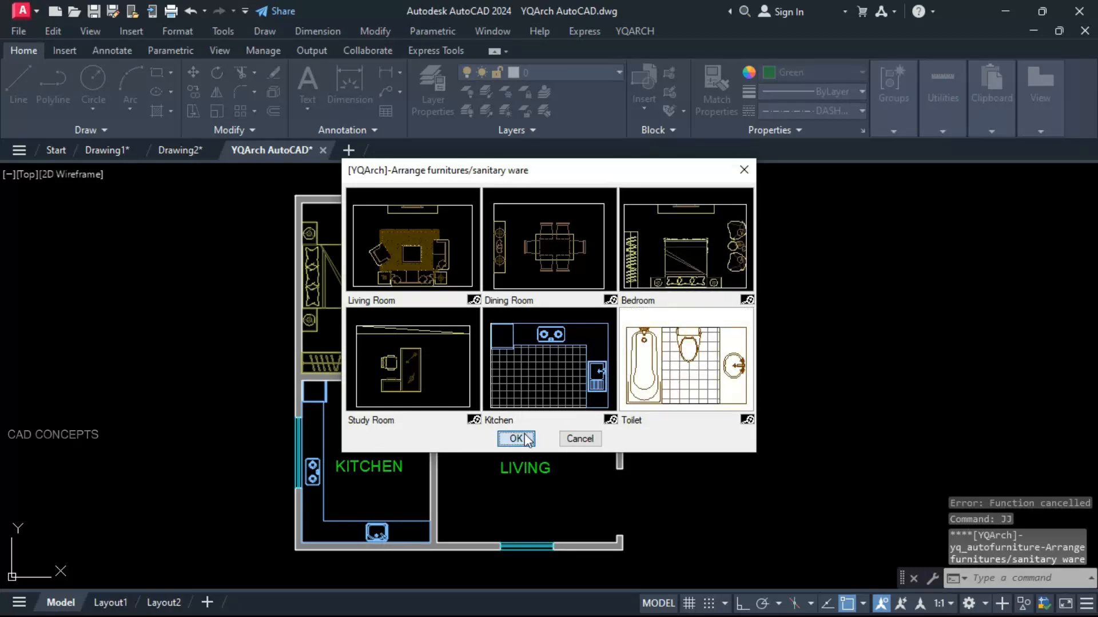
left_click(516, 439)
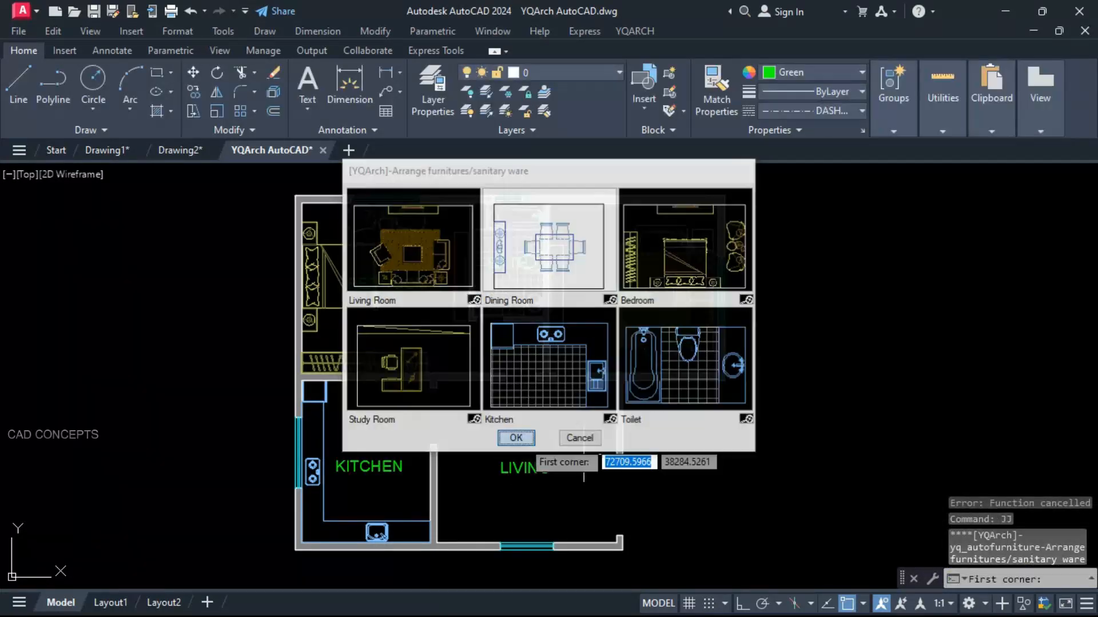
left_click(515, 438)
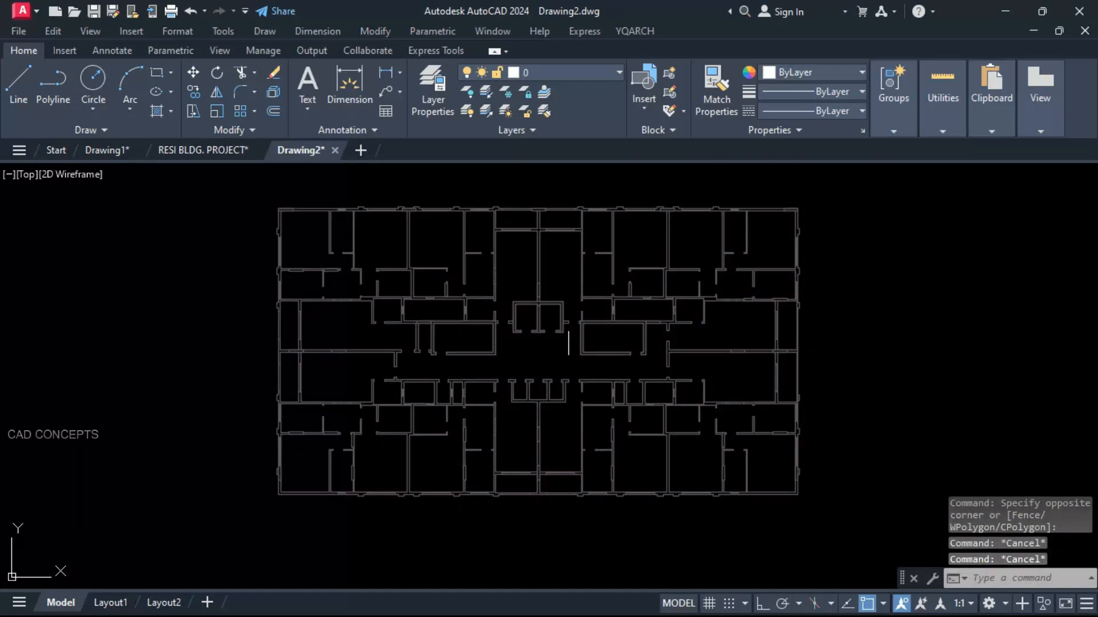
Run the non-orthogonal line check over the whole plan, then draw a new line near a red-marked wall
scroll("up", 3)
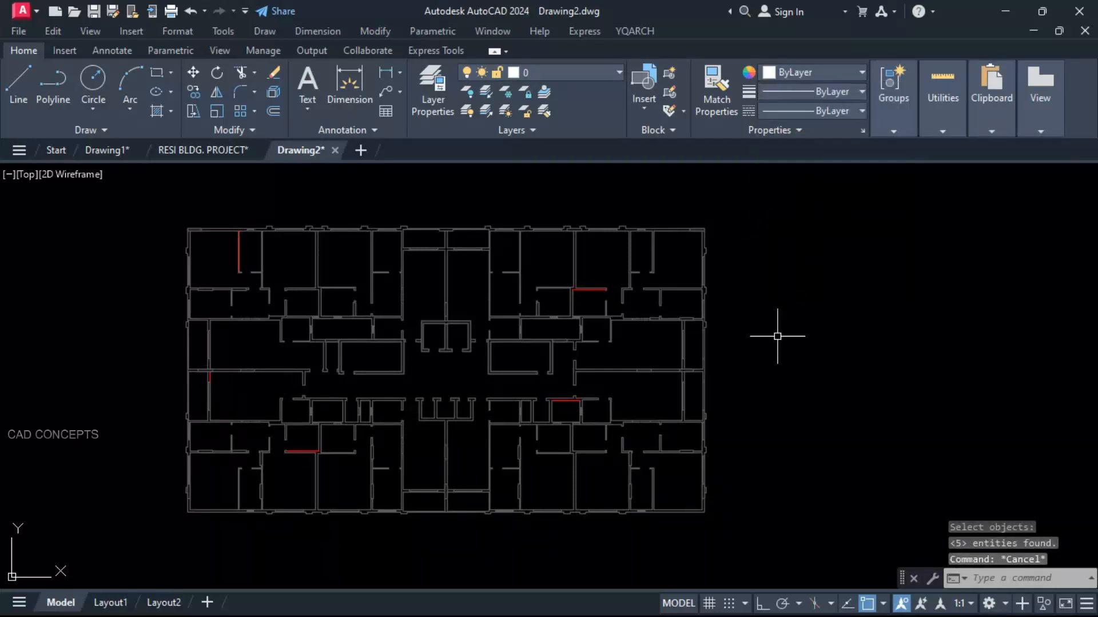
mouse_move(749, 481)
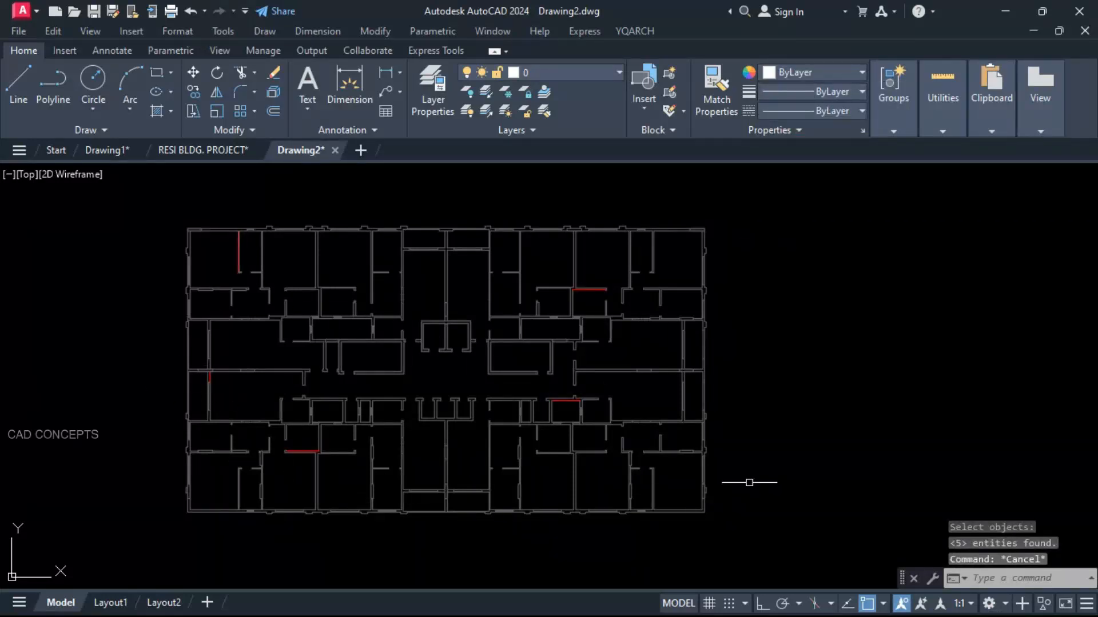
mouse_move(235, 251)
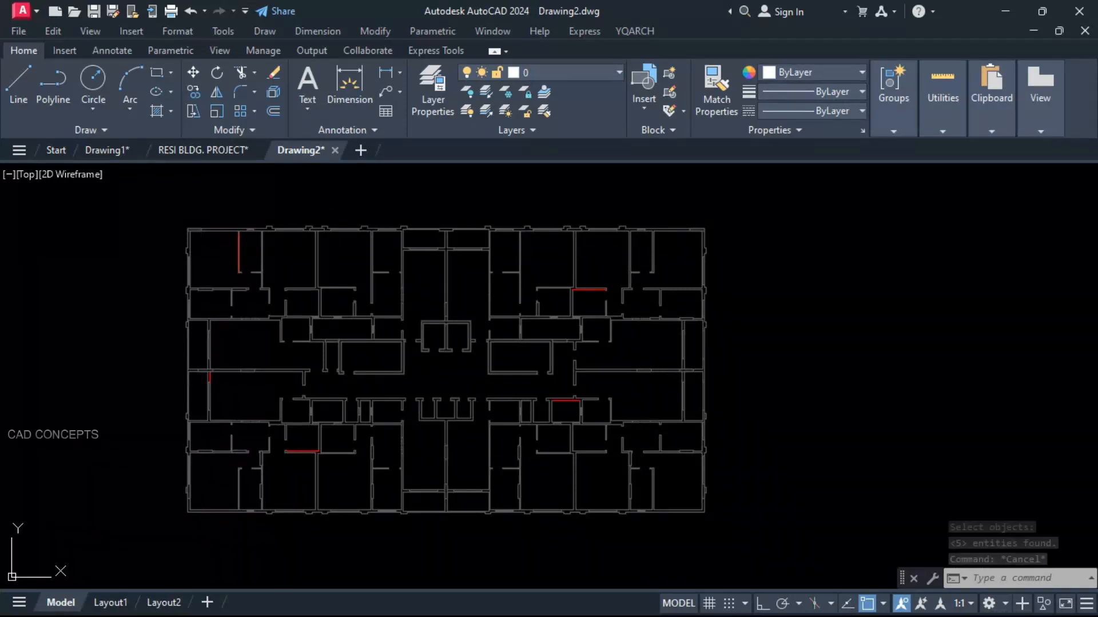
left_click(18, 79)
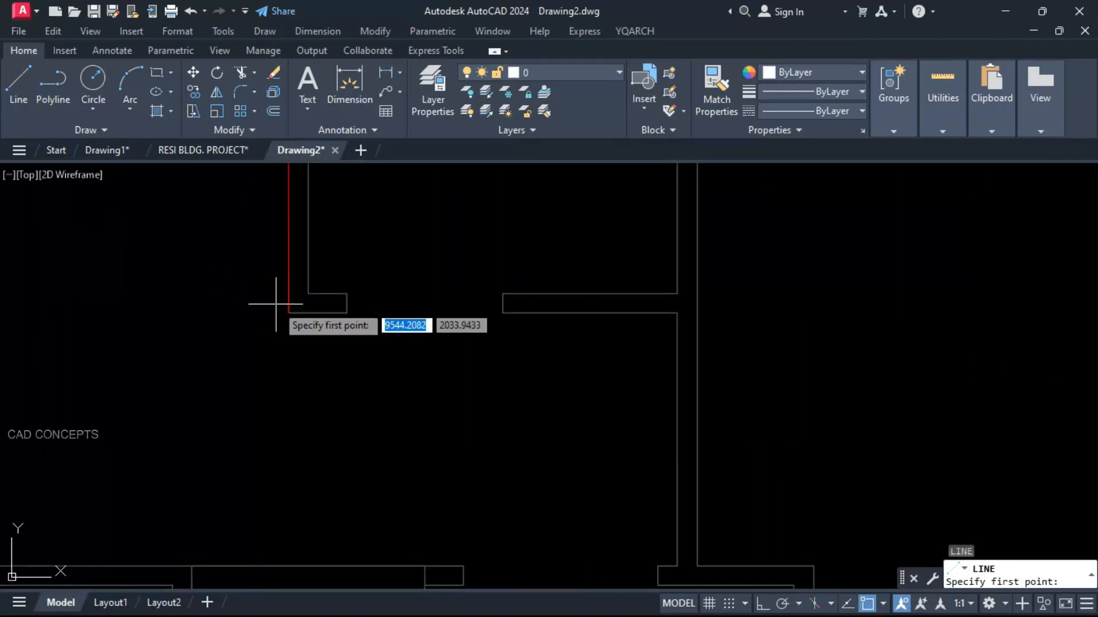
left_click(303, 304)
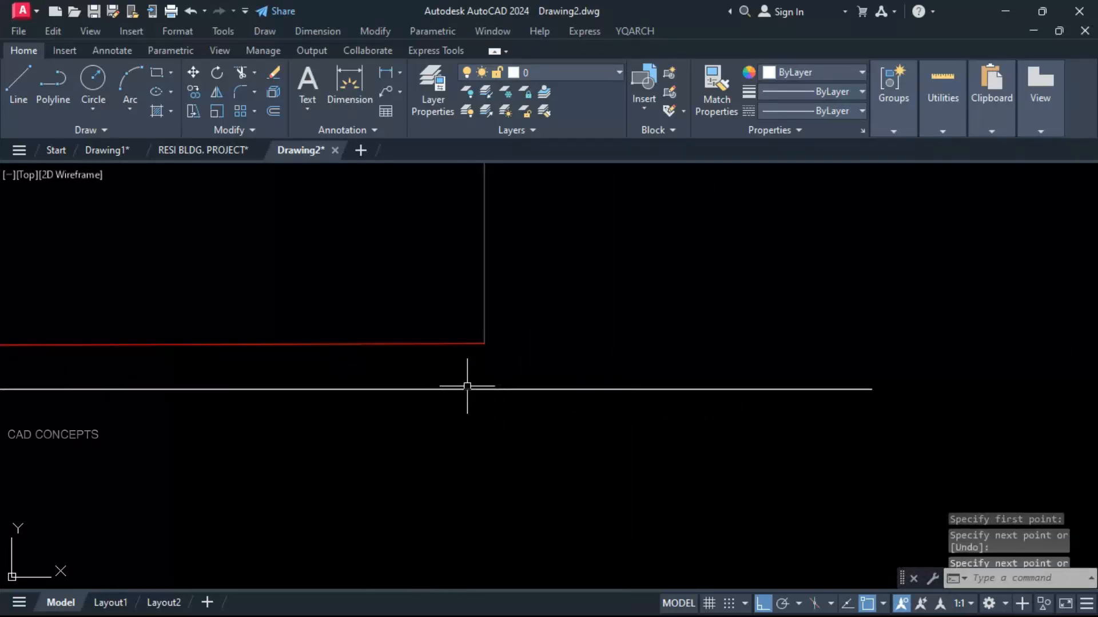
left_click(462, 343)
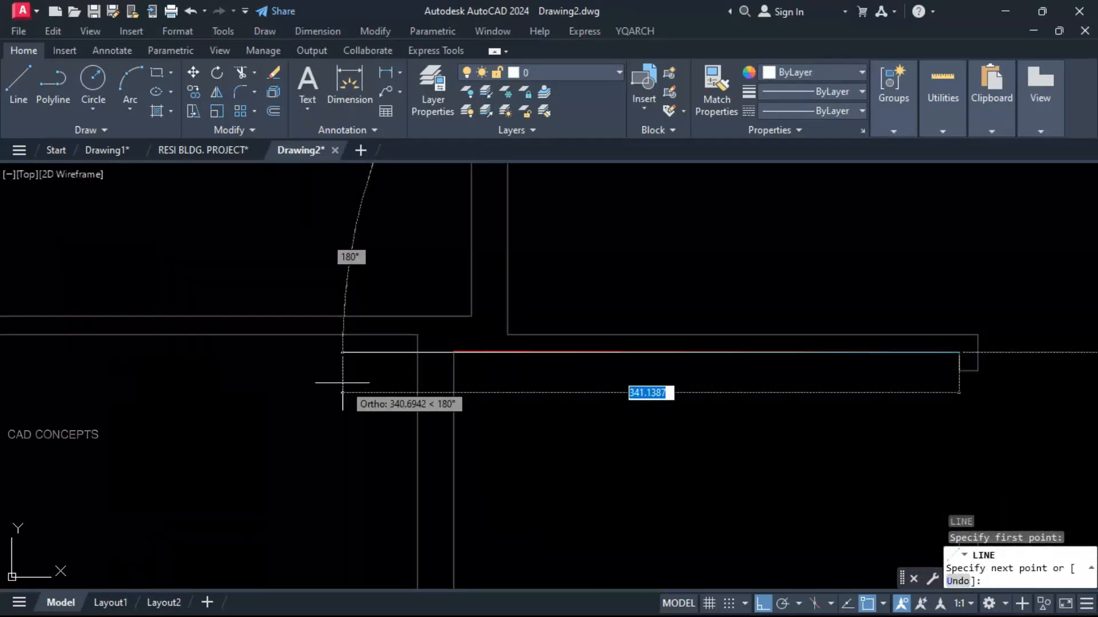
key("Escape")
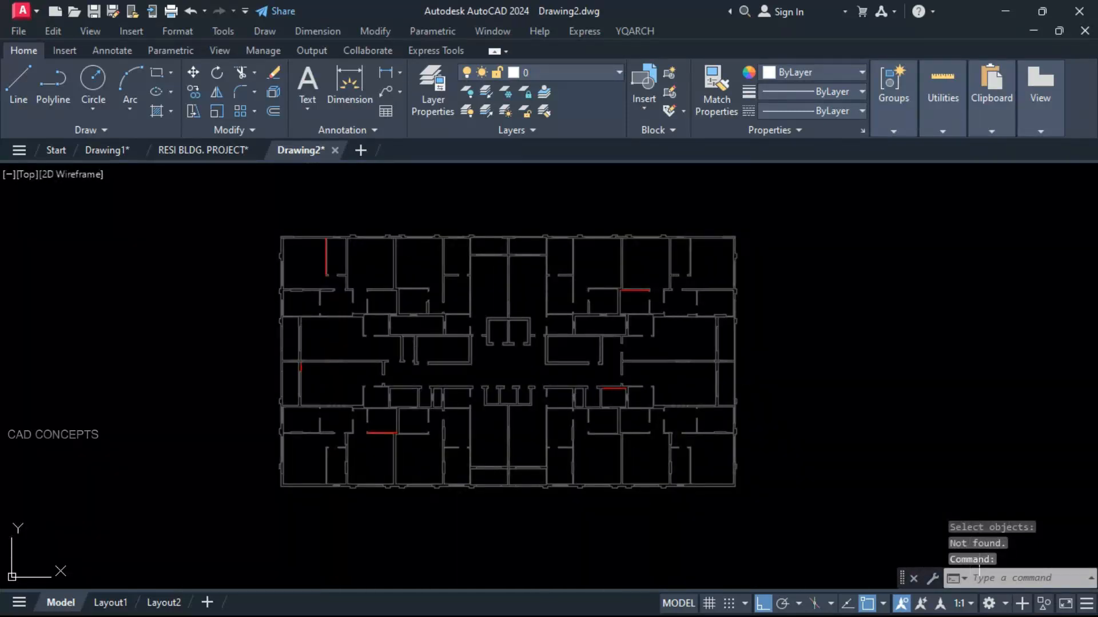
mouse_move(418, 387)
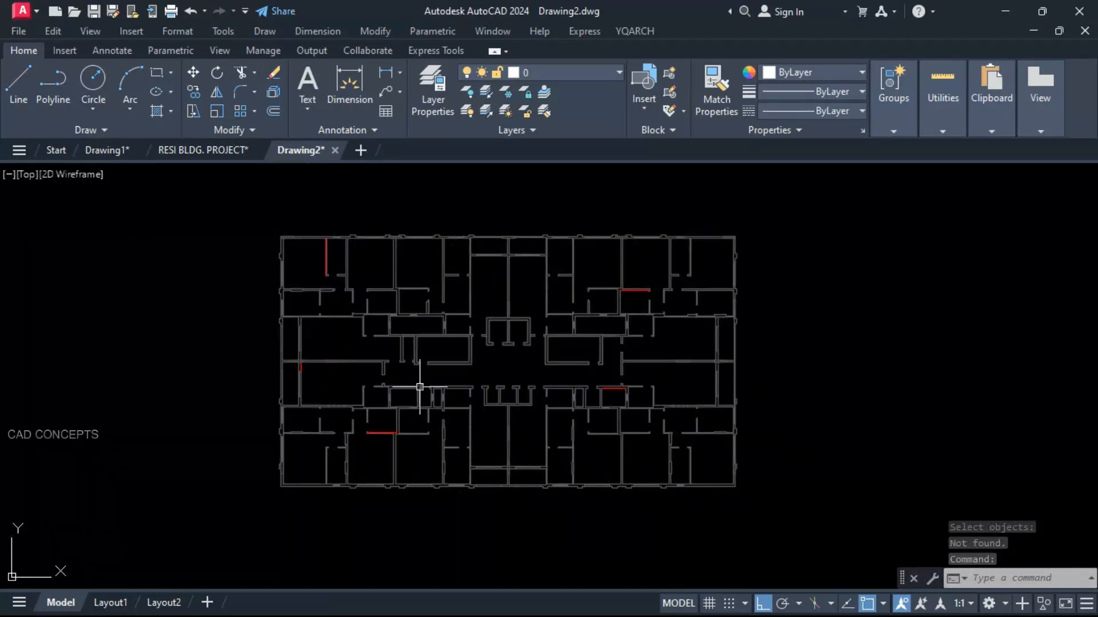
mouse_move(710, 276)
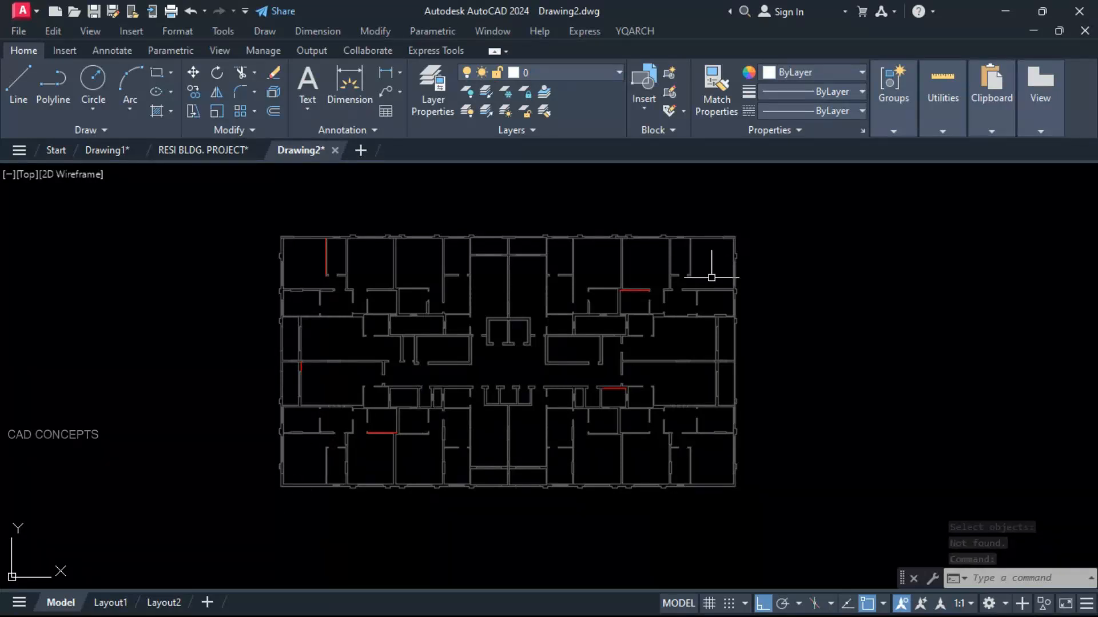